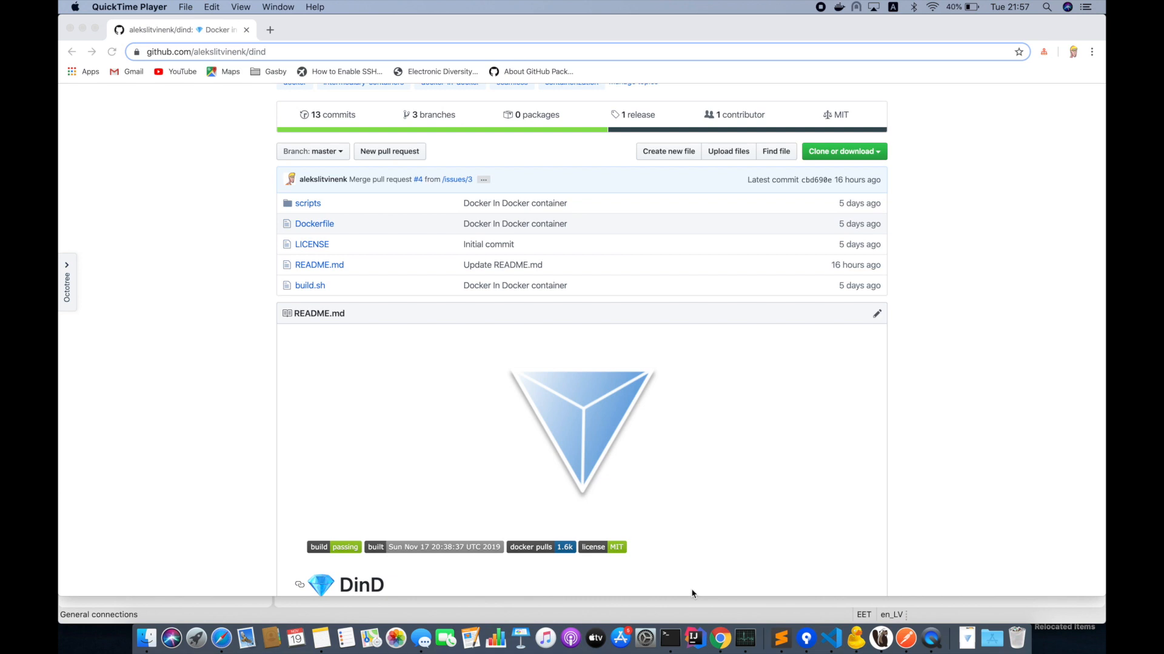
mouse_move(713, 413)
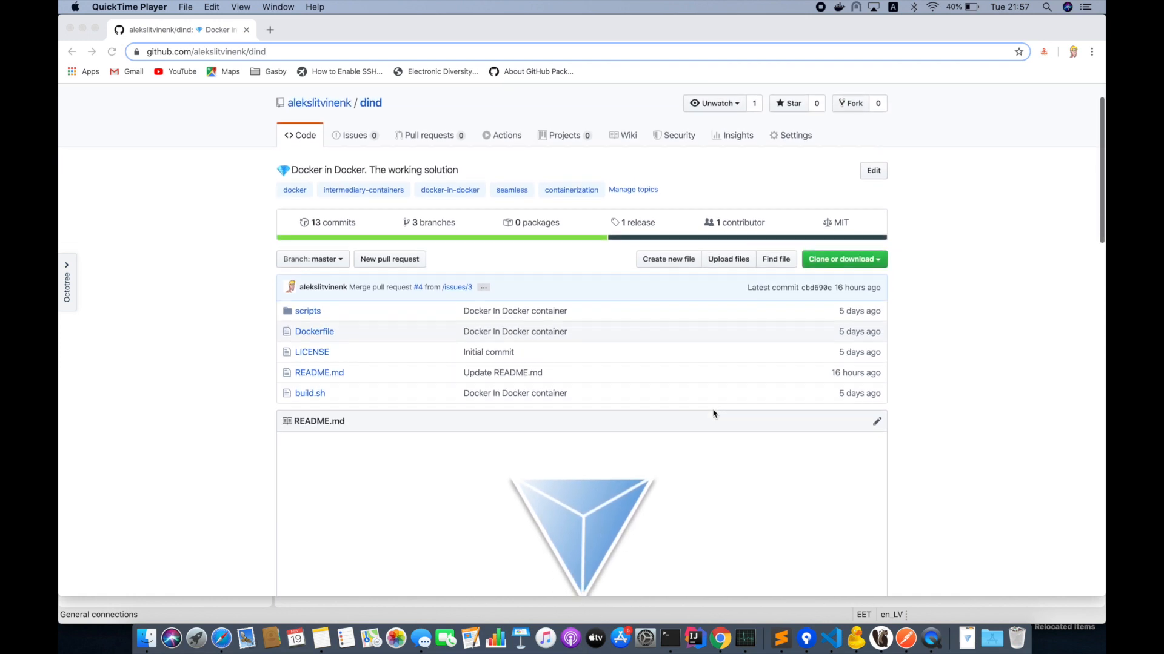
Step: Scroll the dind README to Quick Start and select its docker run command block
scroll("down", 3)
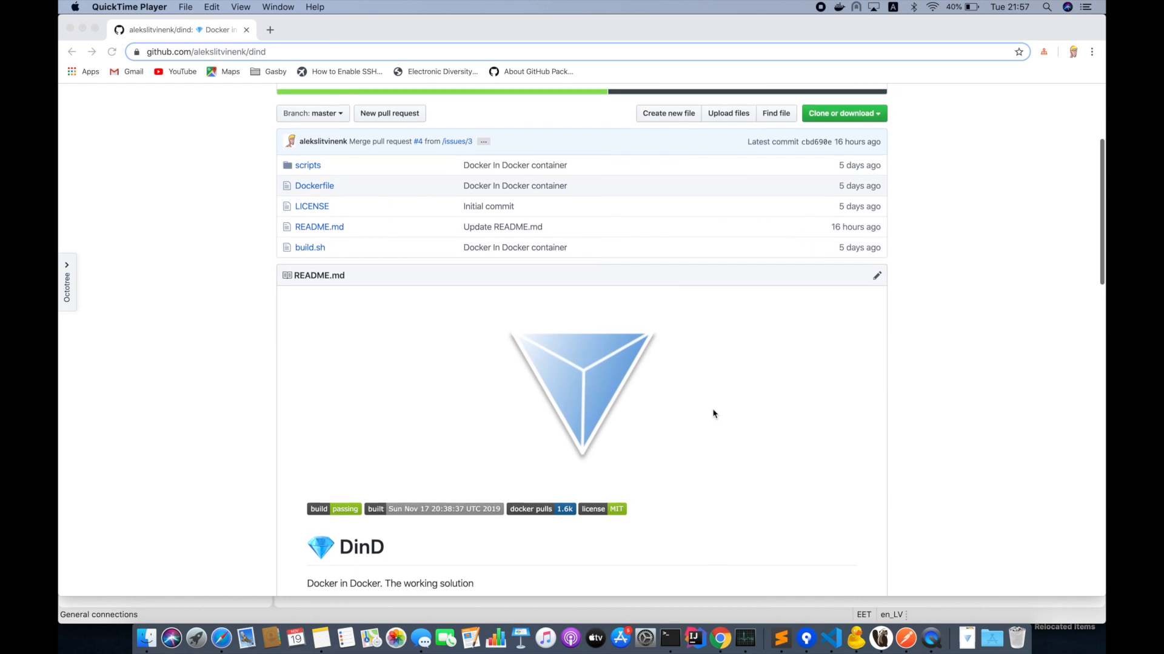
scroll("down", 3)
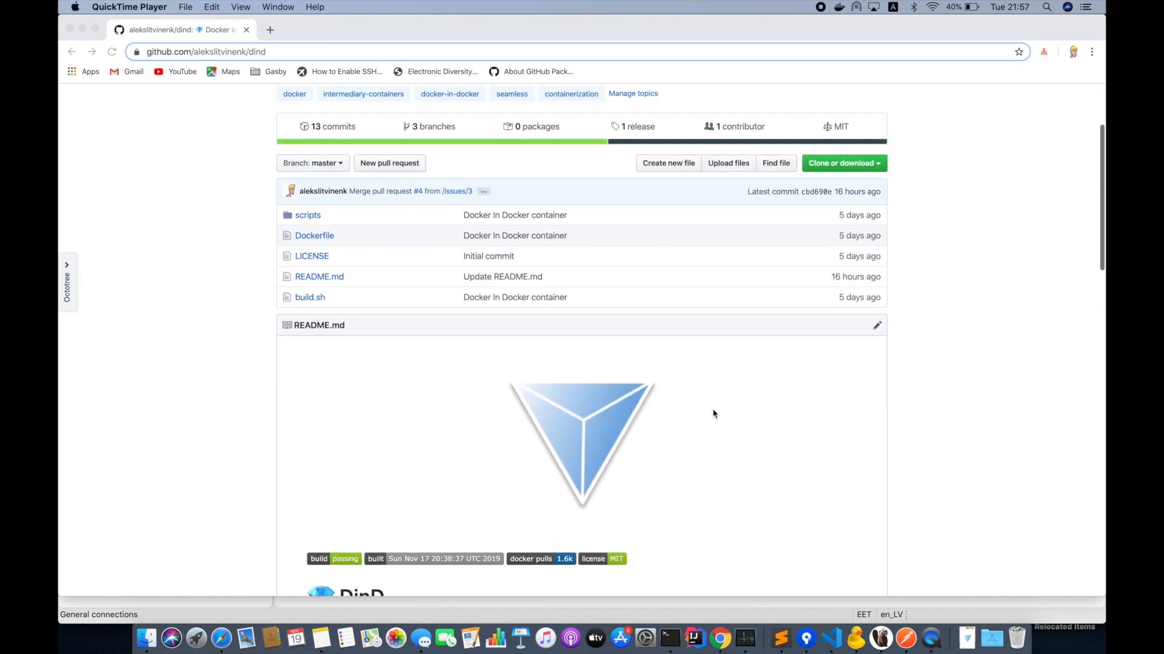
scroll("down", 3)
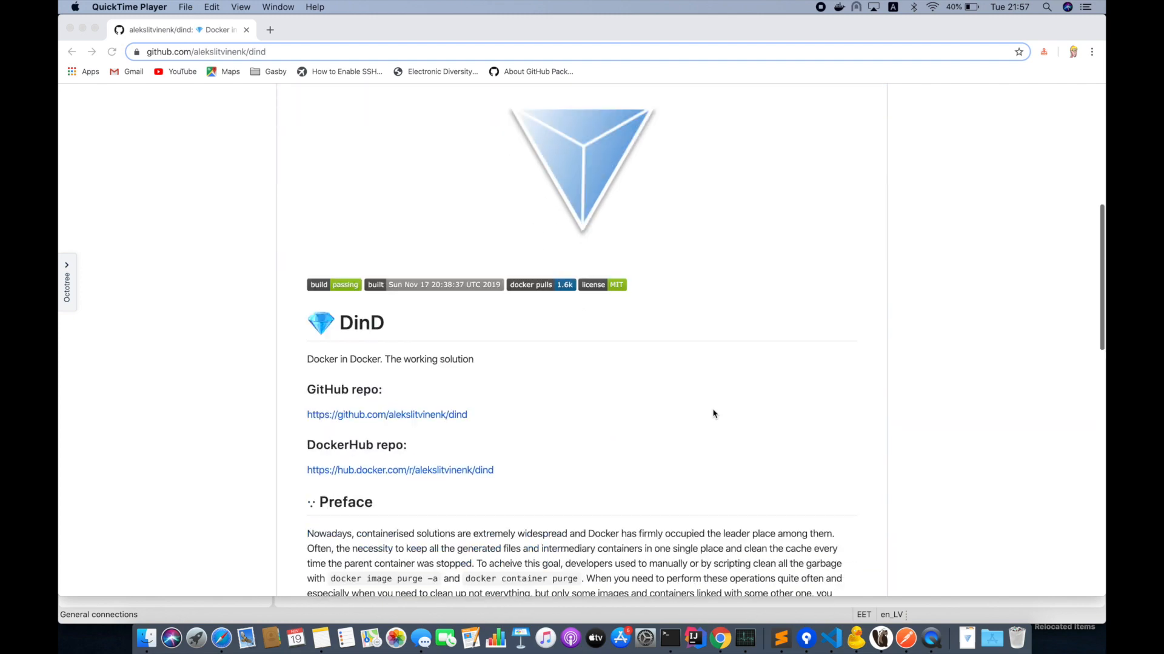
scroll("down", 3)
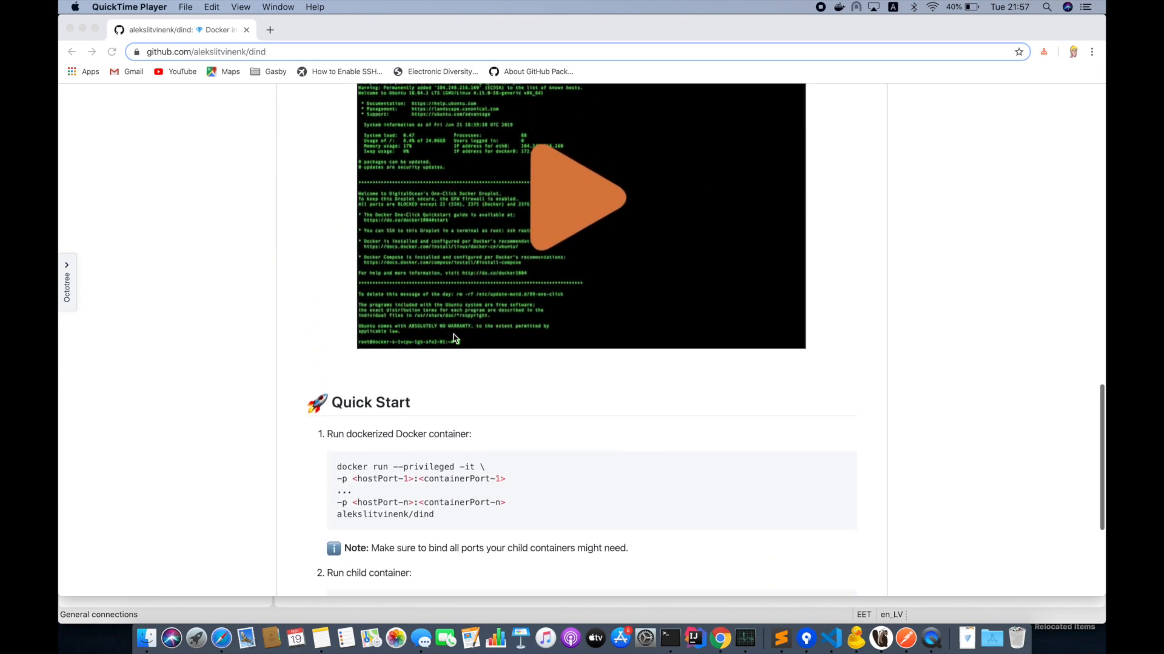
scroll("down", 3)
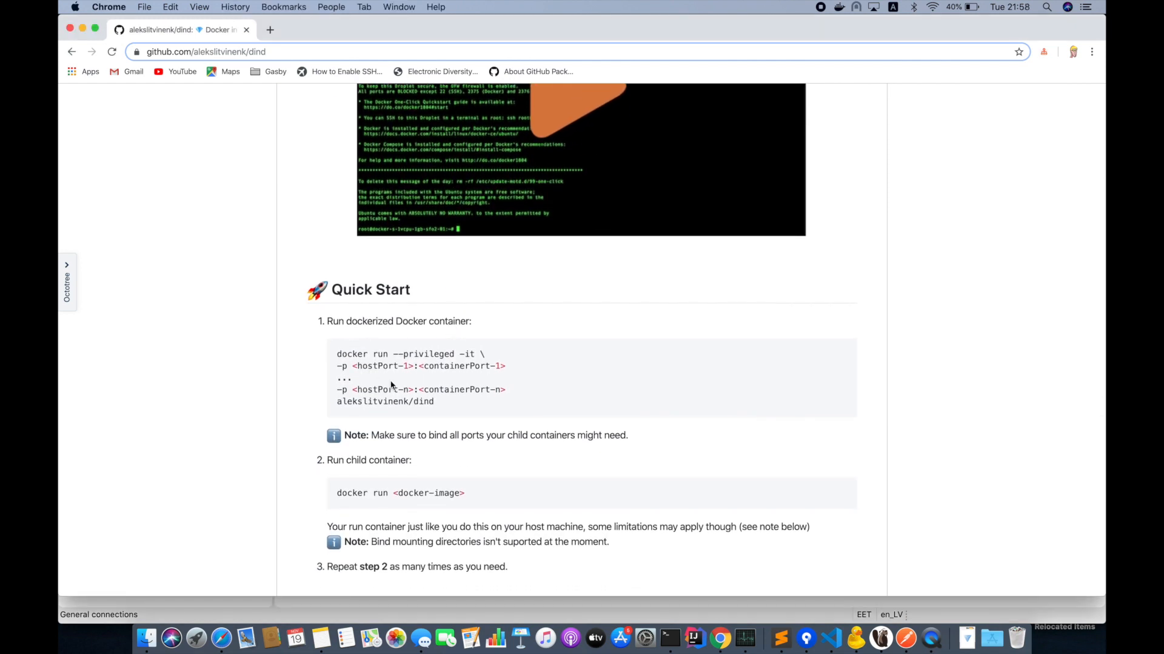
left_click_drag(336, 354, 434, 402)
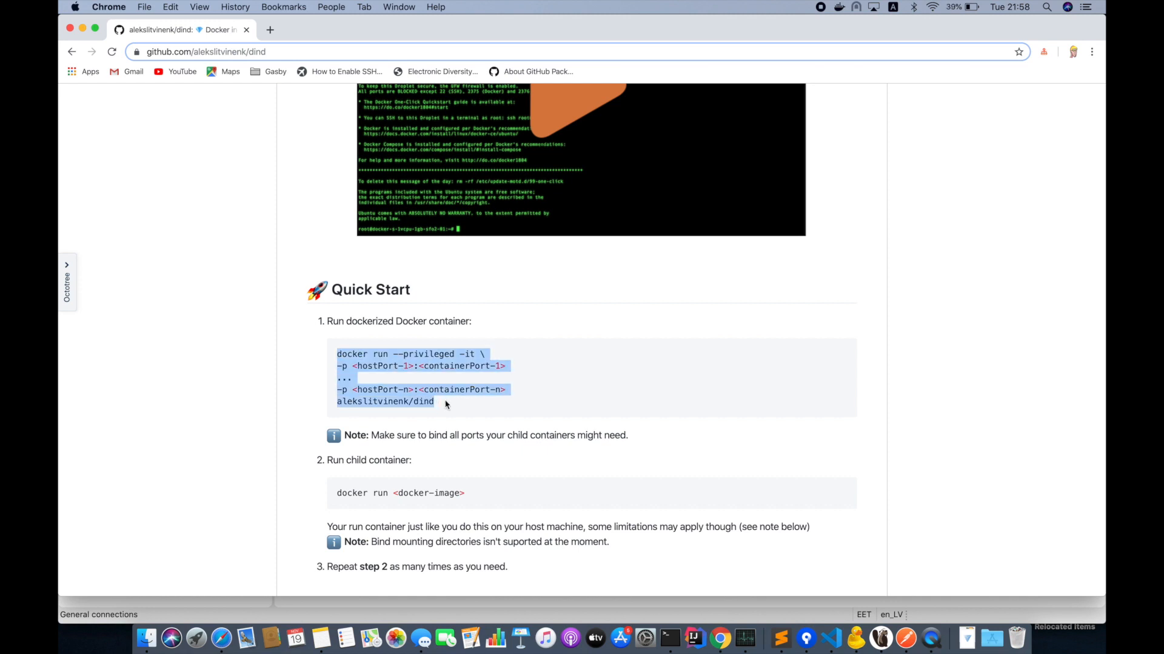
mouse_move(627, 400)
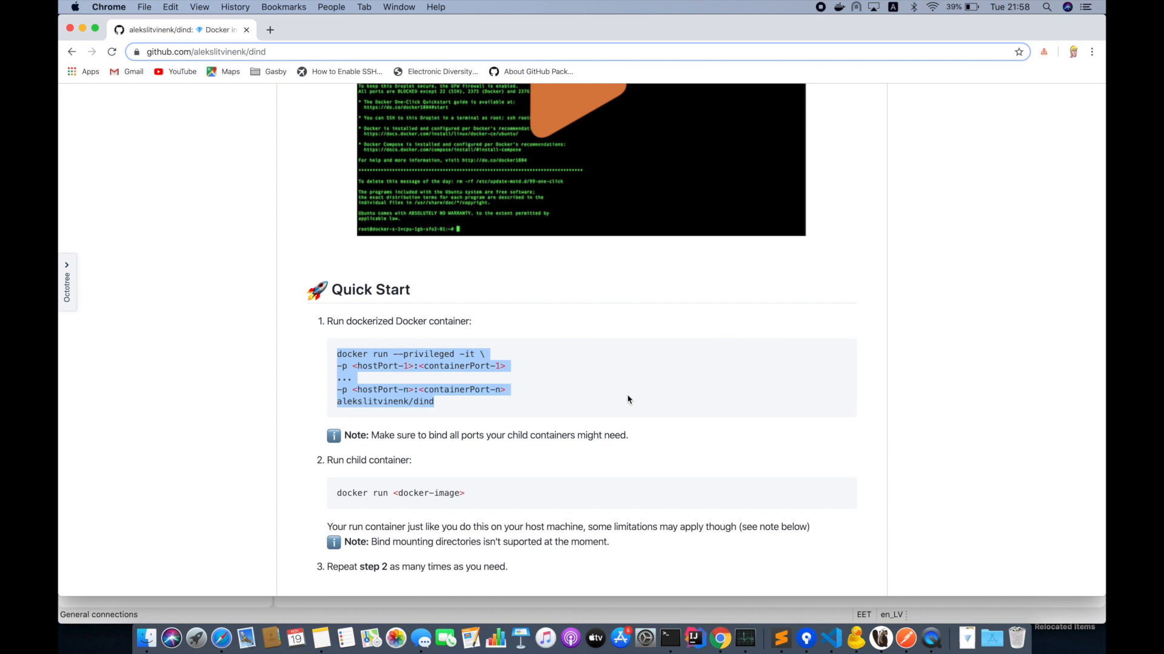
mouse_move(832, 637)
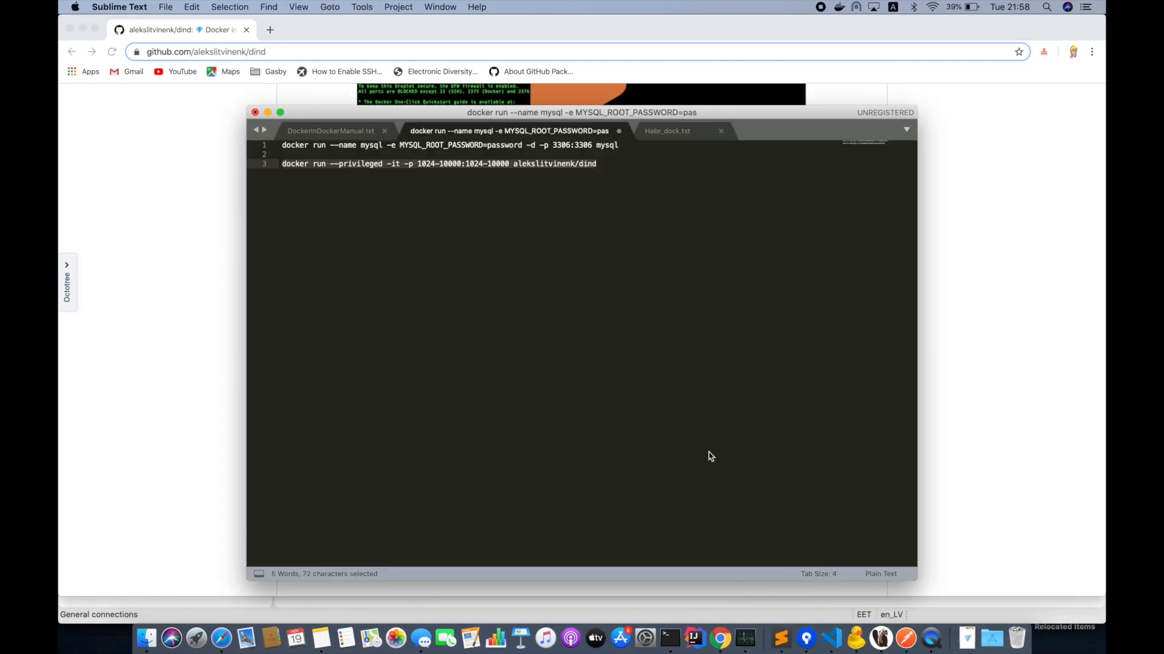
Step: Paste the dind docker run command into a new file and remove the '...' line
key("cmd+n")
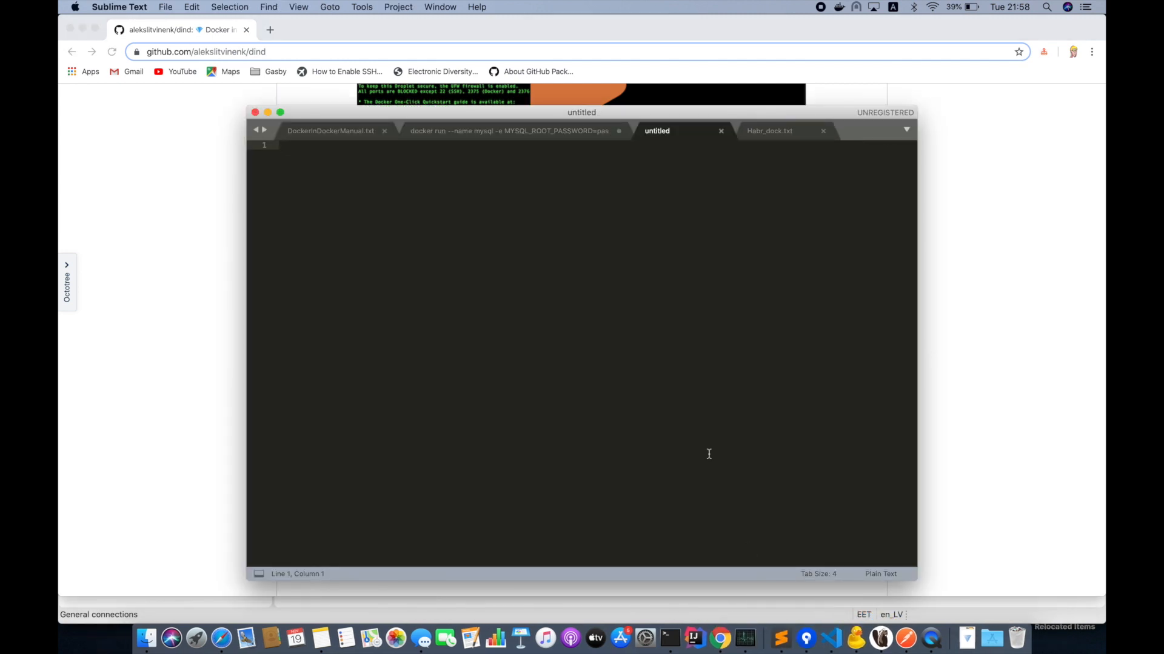
type("docker run --privileged -it \\")
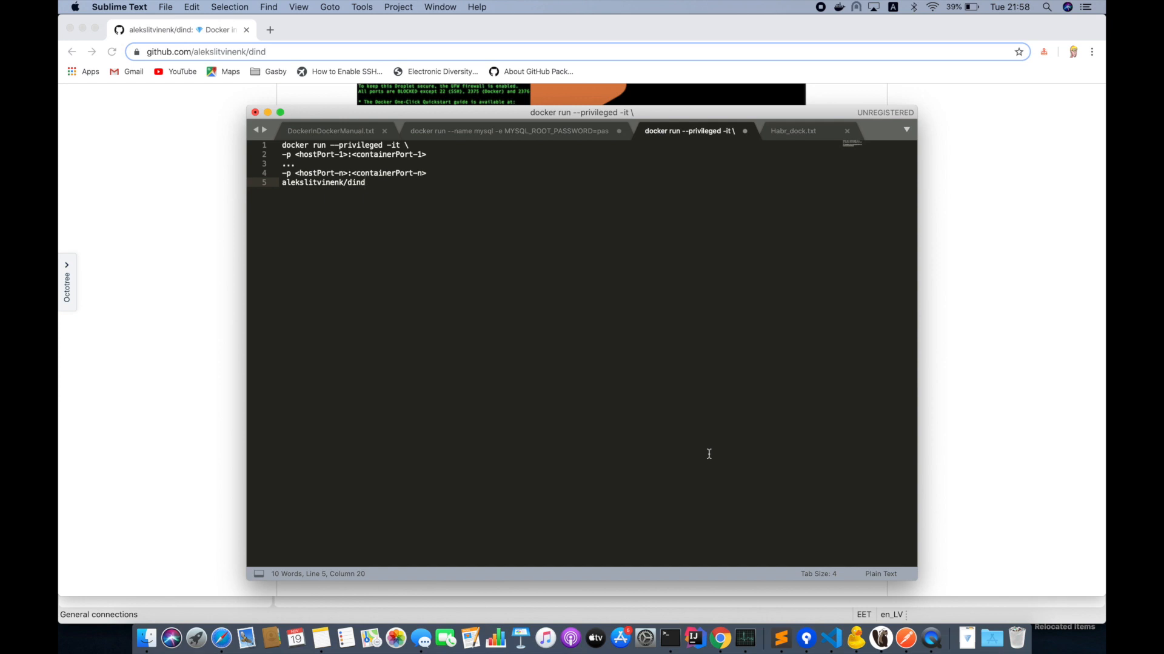
mouse_move(455, 178)
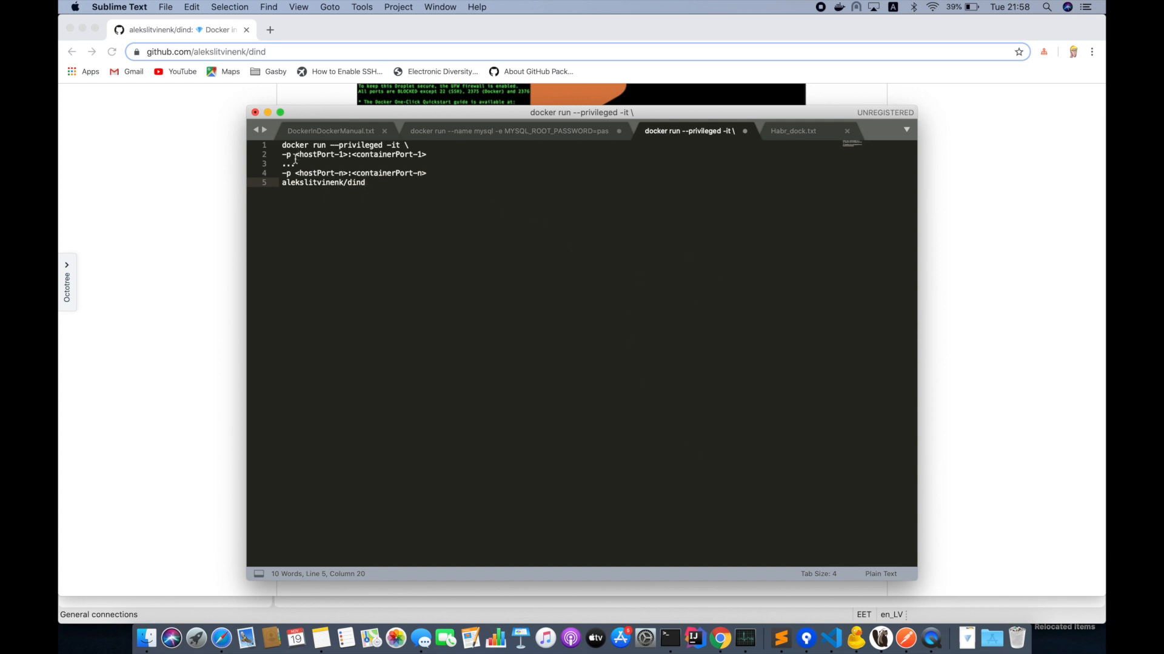
left_click(291, 164)
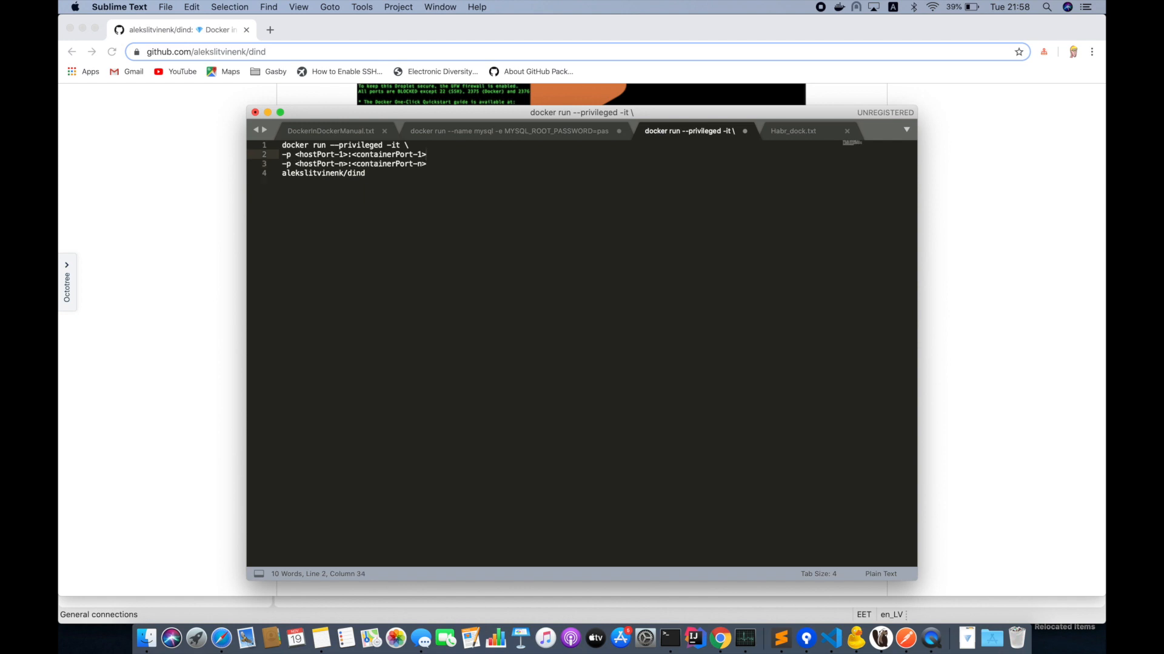
Step: Replace the first port placeholder with the mapping 80:8080
left_click(295, 154)
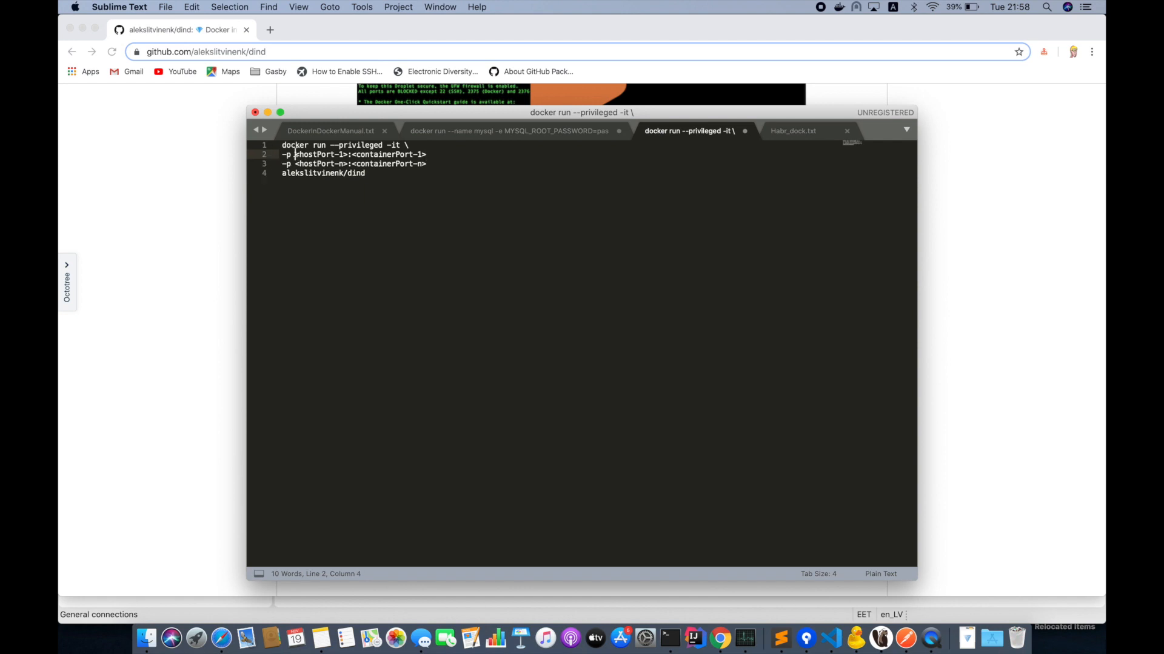
left_click_drag(293, 154, 426, 154)
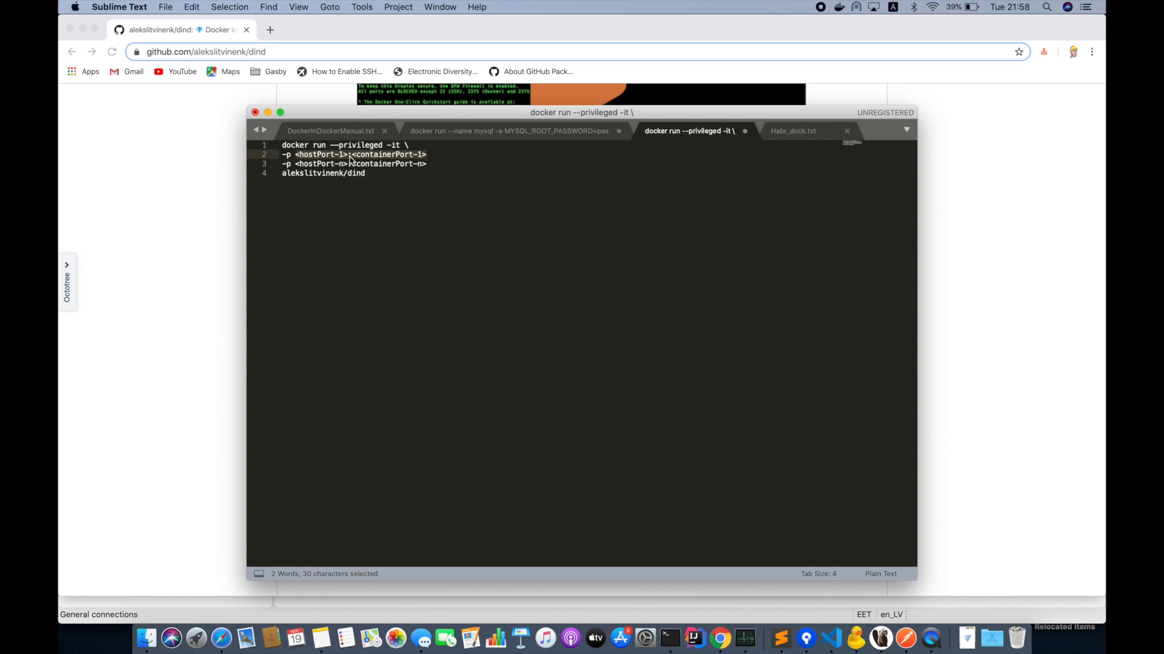
left_click(349, 154)
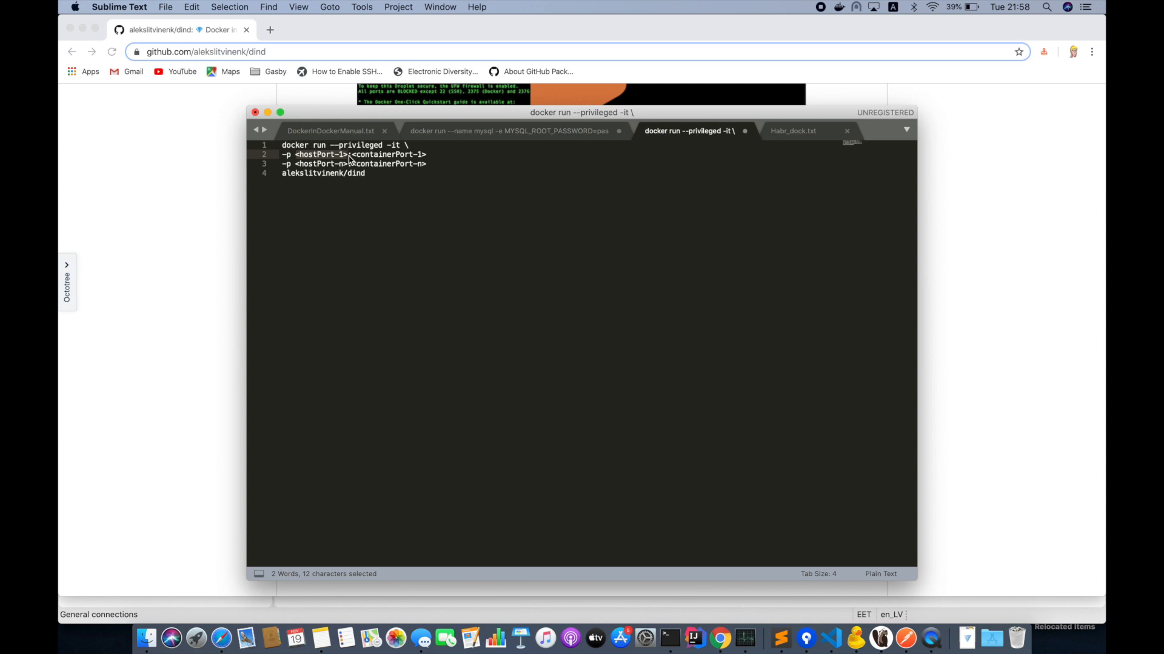
type("80")
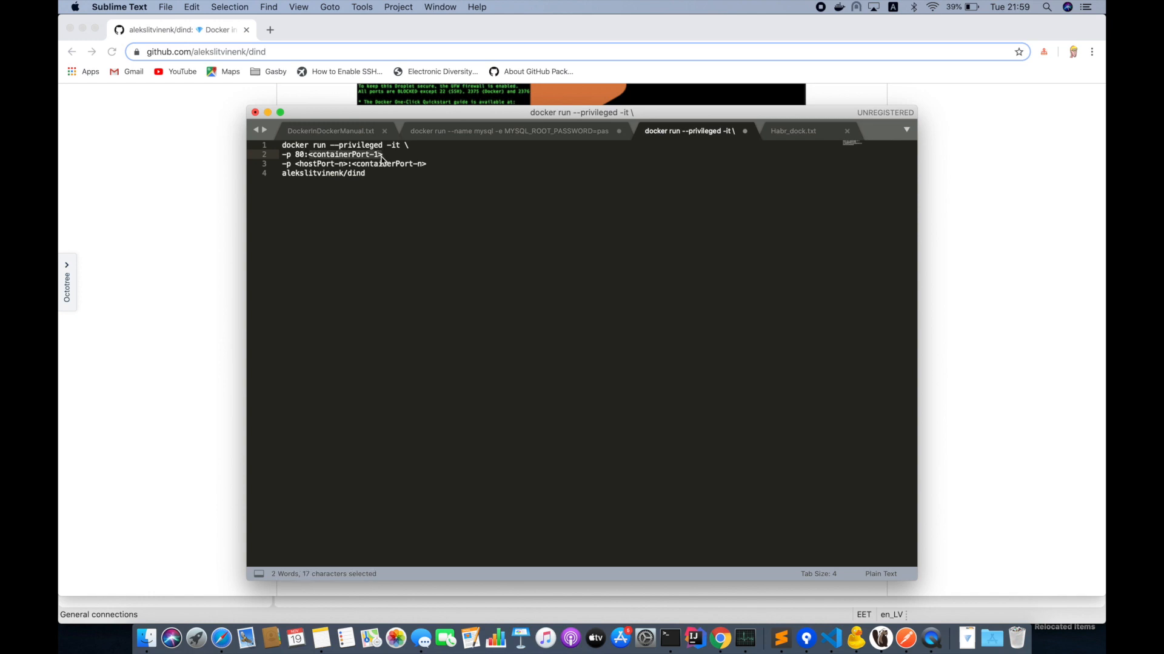
type("8080")
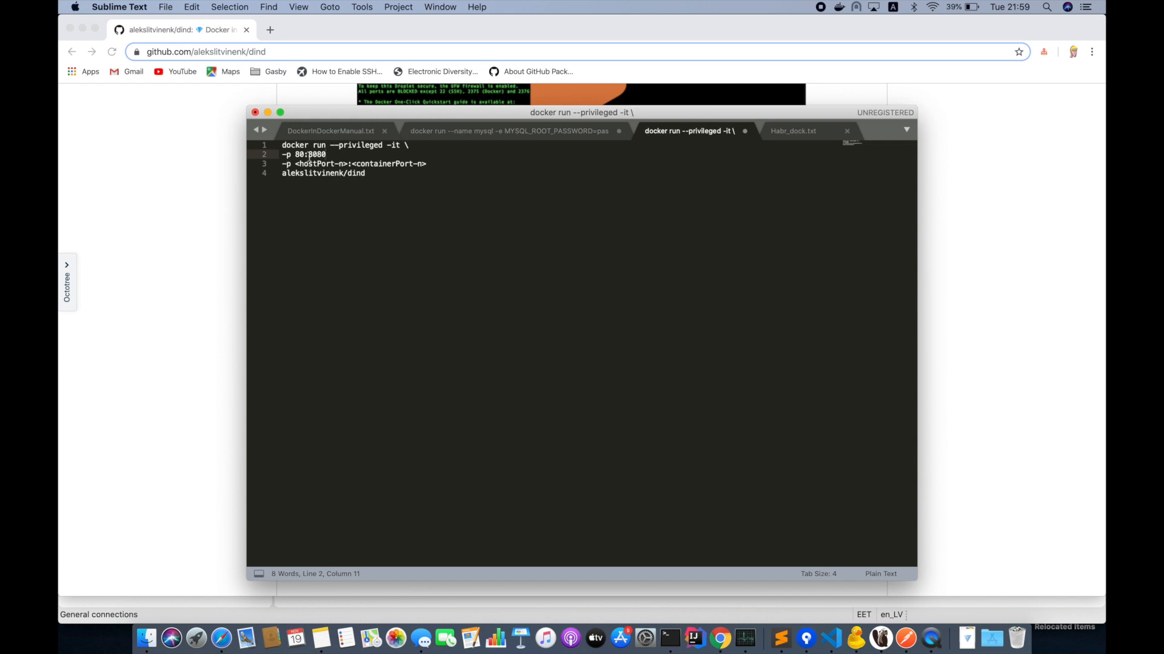
Step: Replace the second port placeholder with 3306:3306 and copy the whole edited command
left_click_drag(281, 163, 343, 173)
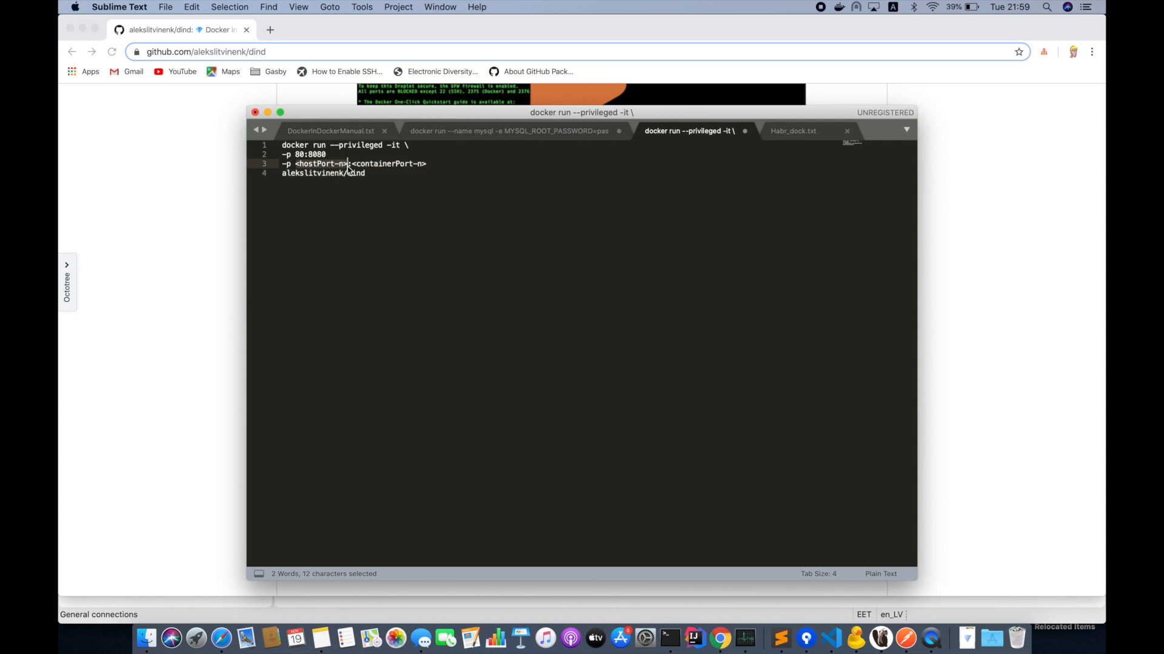
left_click(511, 130)
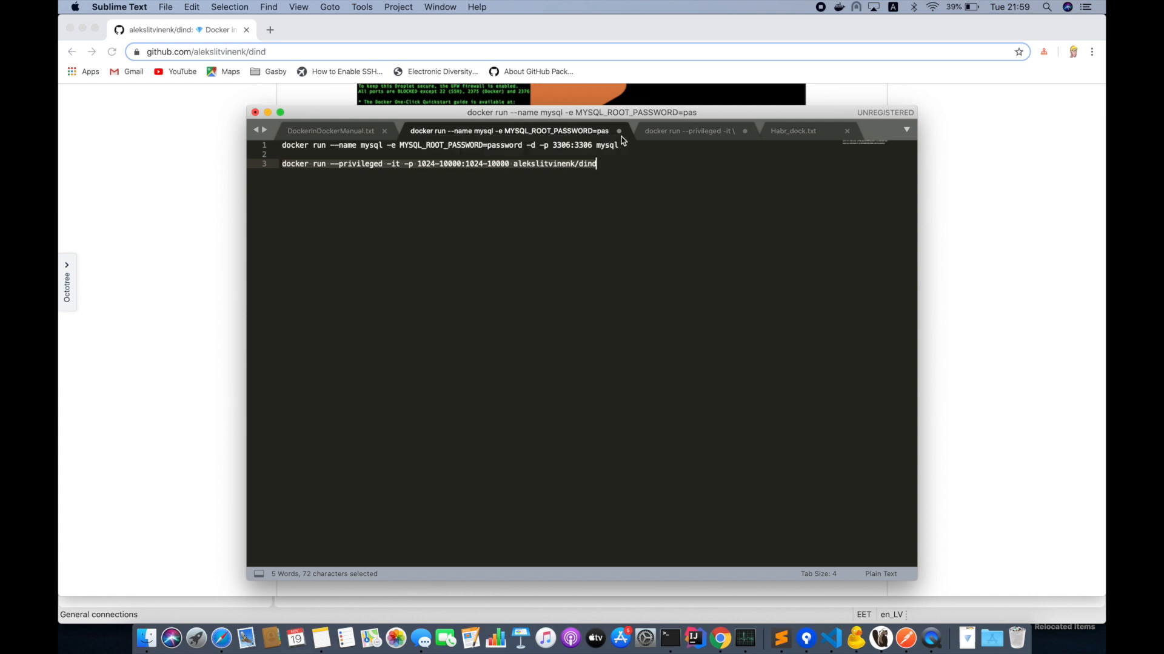
left_click(689, 131)
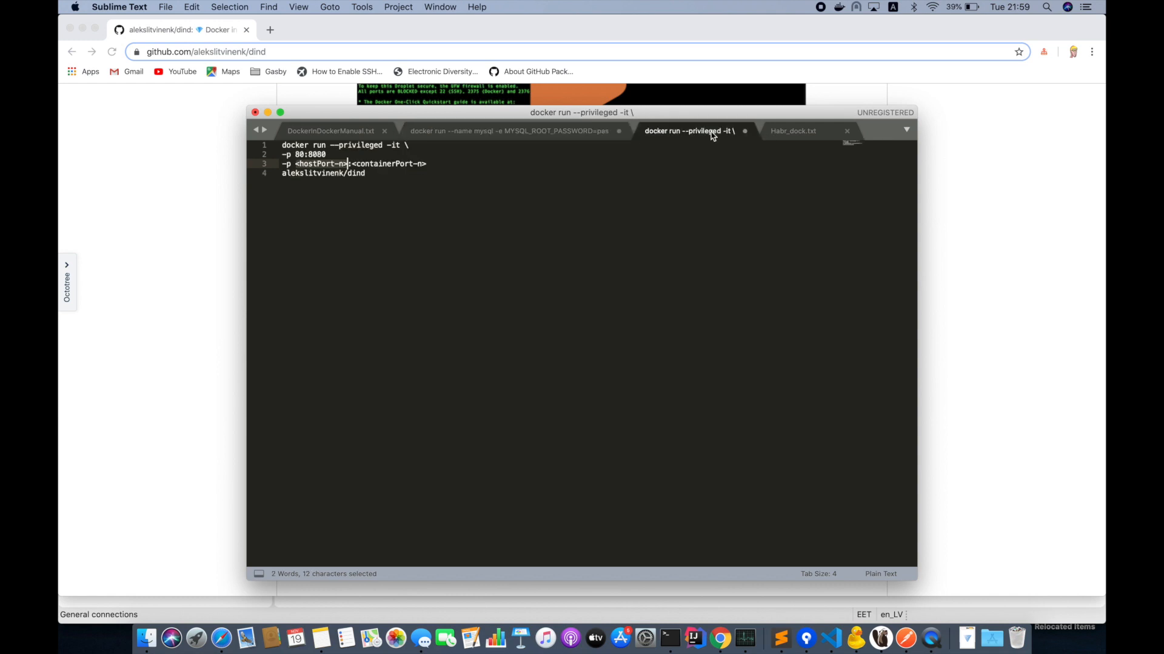
type("33")
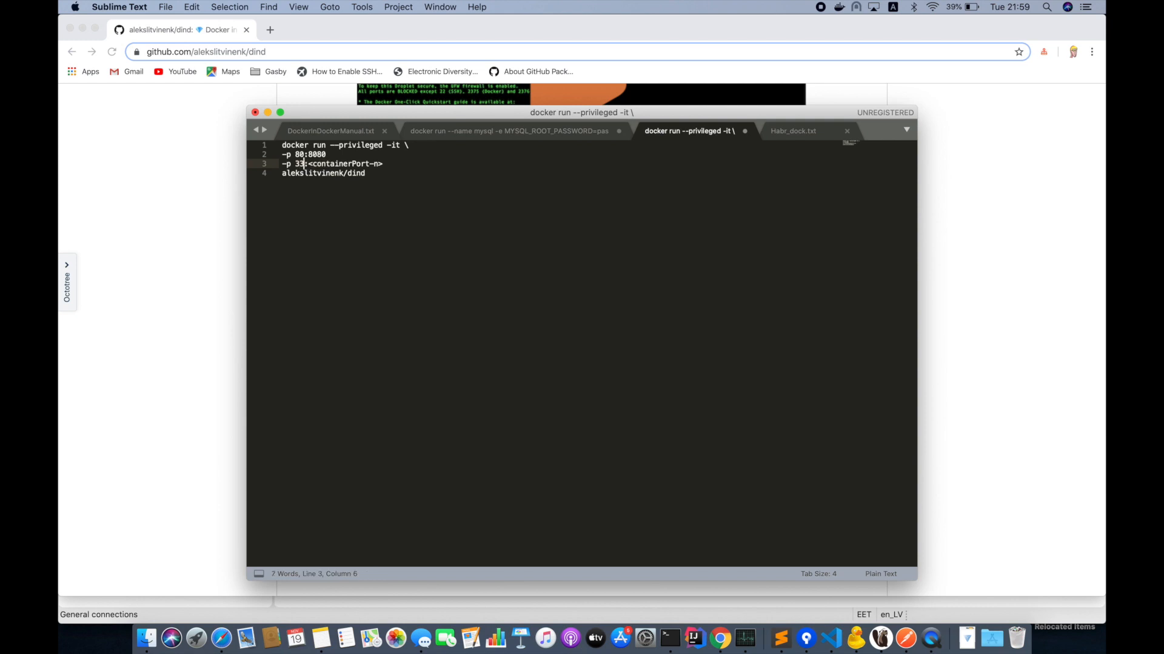
type("06:")
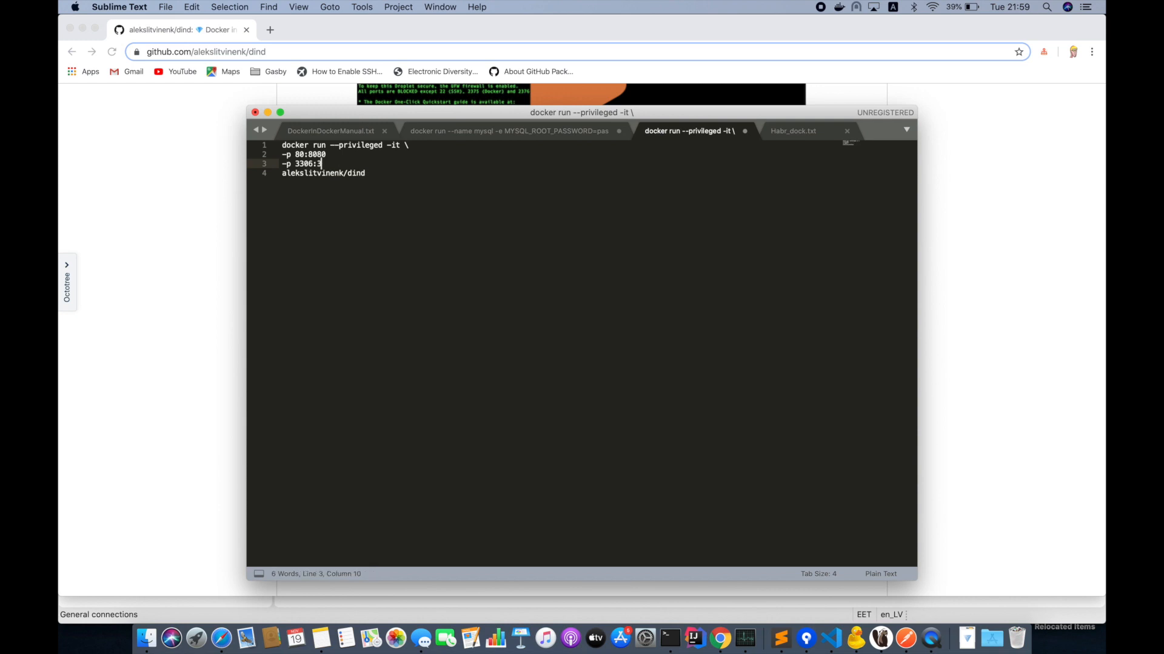
type("306")
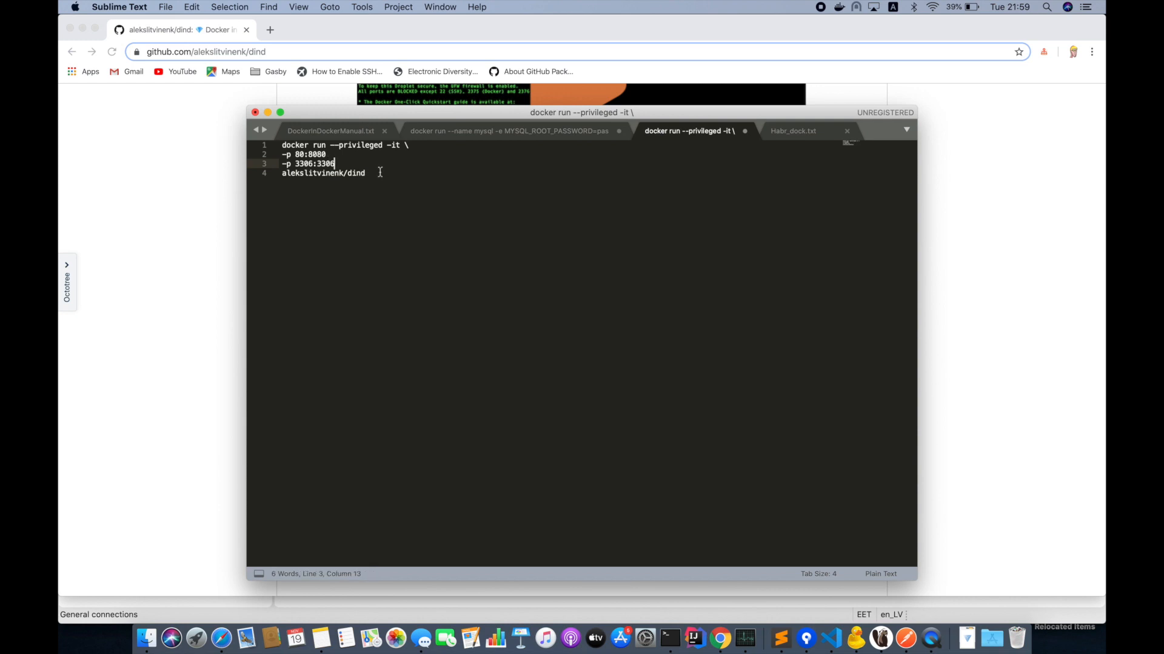
key("cmd+a")
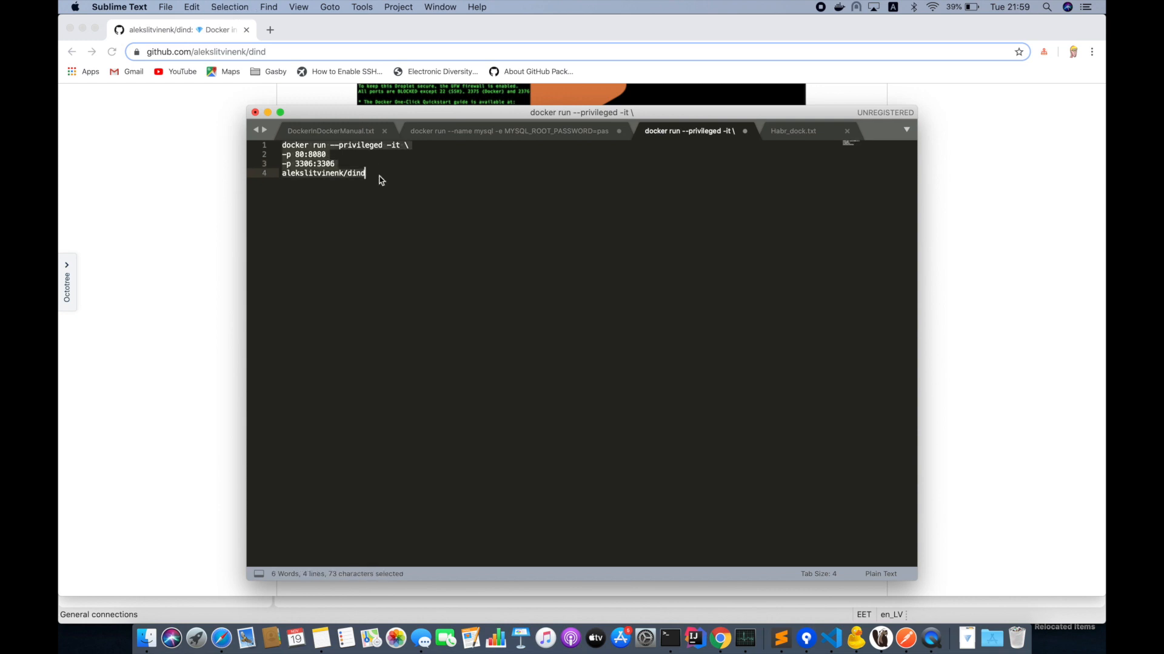
key("cmd+c")
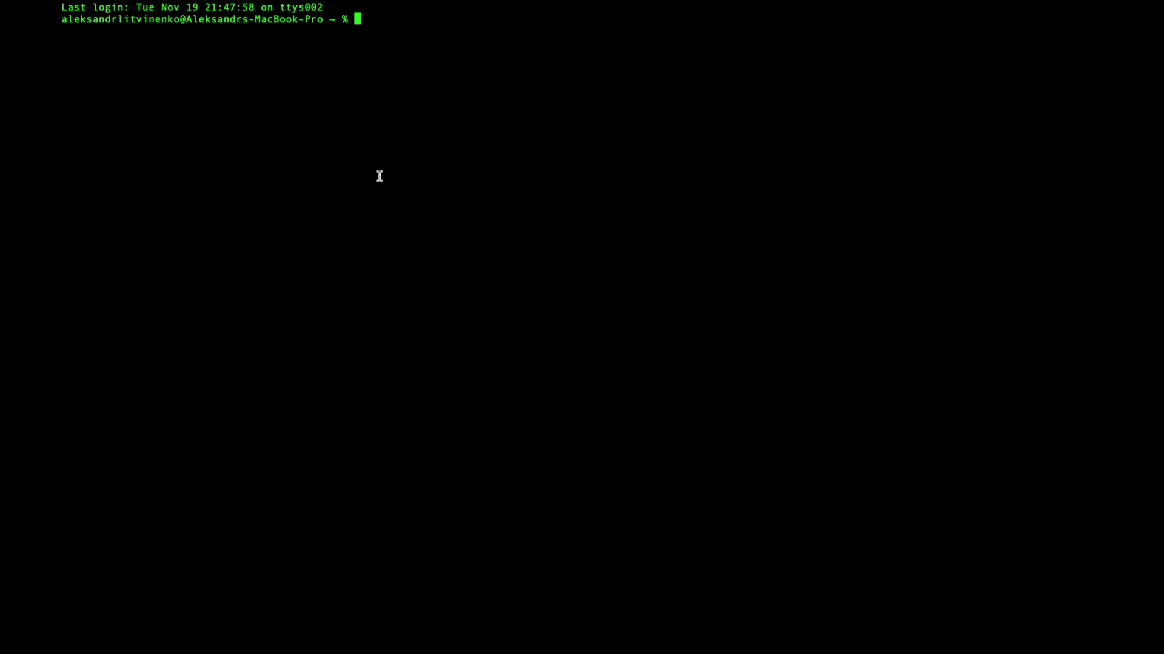
Step: Paste the edited dind run command with ports 80:8080 and 3306:3306 at the shell prompt
type("docker run --privileged -it \\")
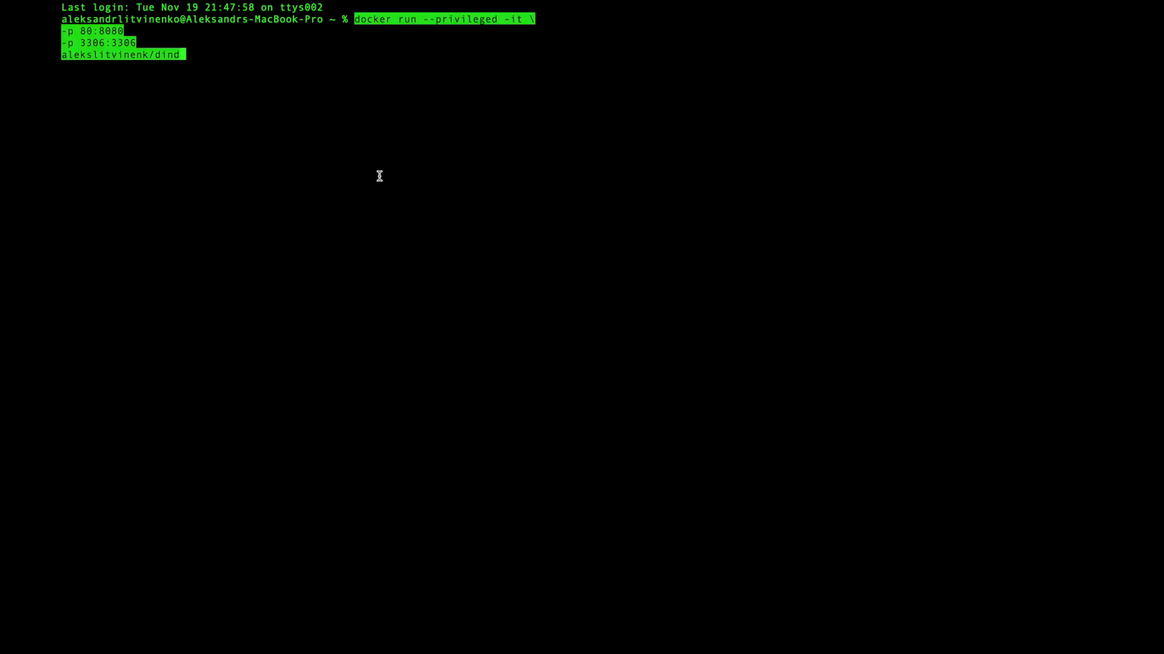
mouse_move(359, 61)
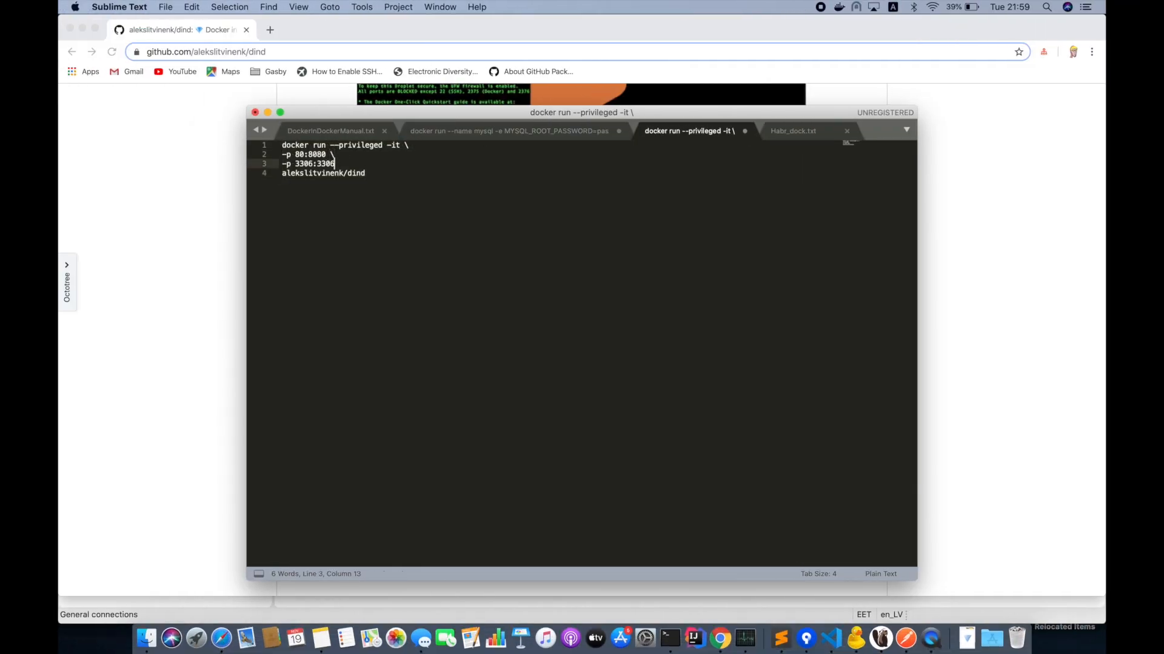
Step: Add a trailing backslash after '-p 3306:3306' so the command continues onto the image line
type("\\")
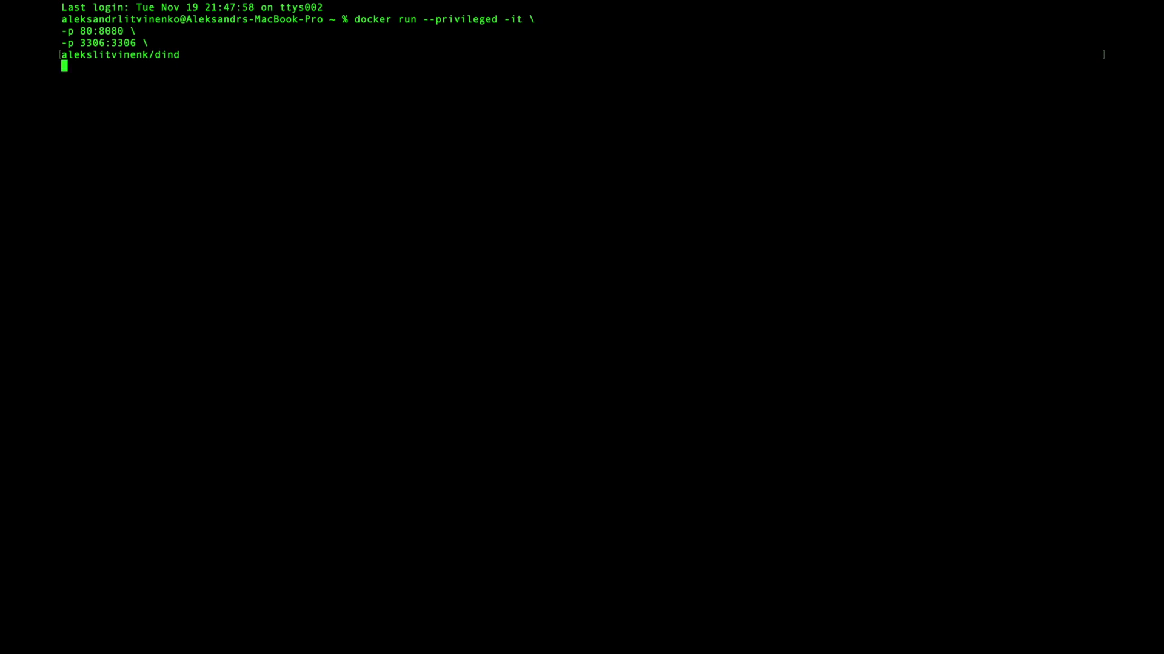
Step: Run the privileged Docker-in-Docker container publishing ports 80 and 3306
key("Return")
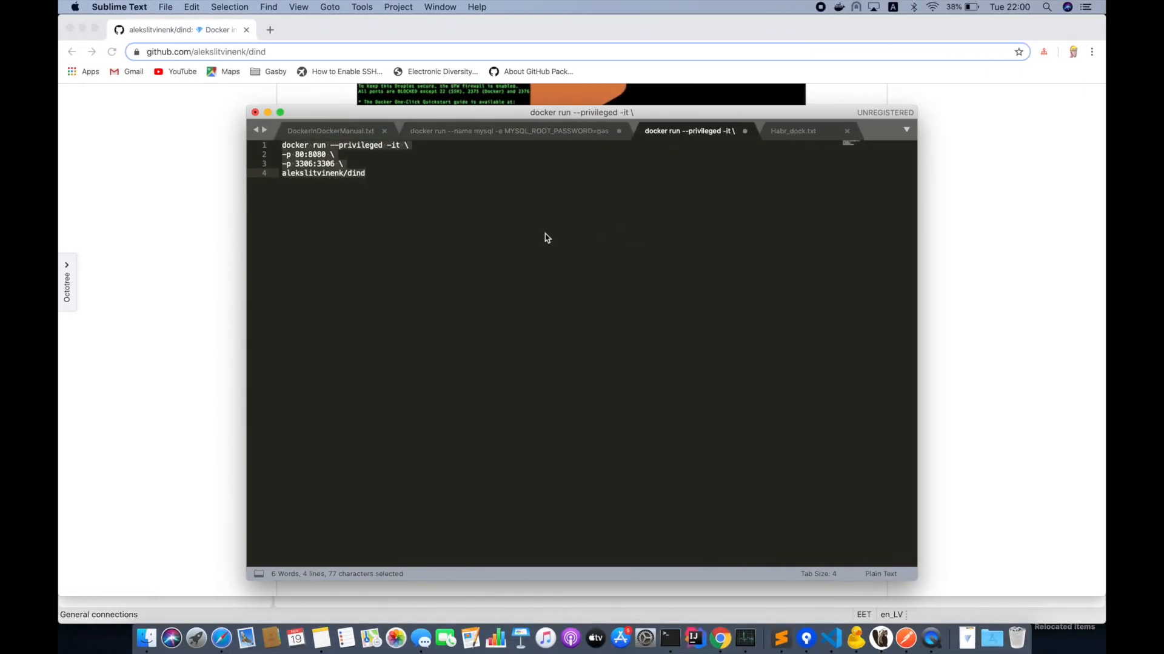
Step: Switch to the notes tab with the 'docker run --name mysql' command and copy it
left_click(511, 131)
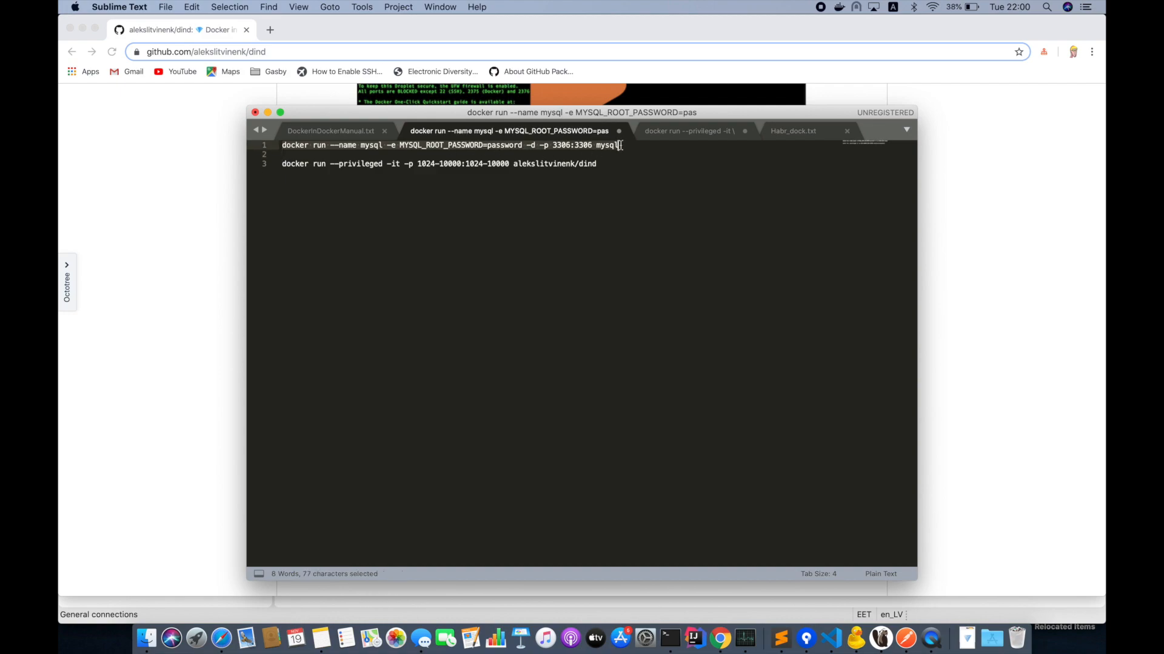
key("cmd+c")
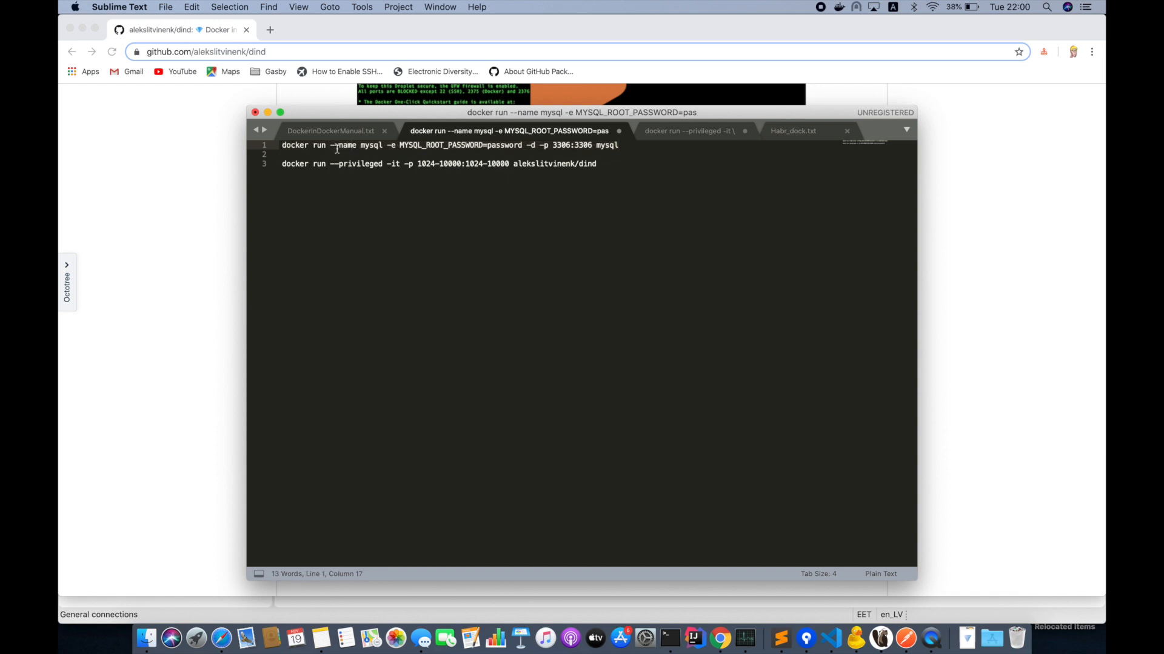
mouse_move(388, 144)
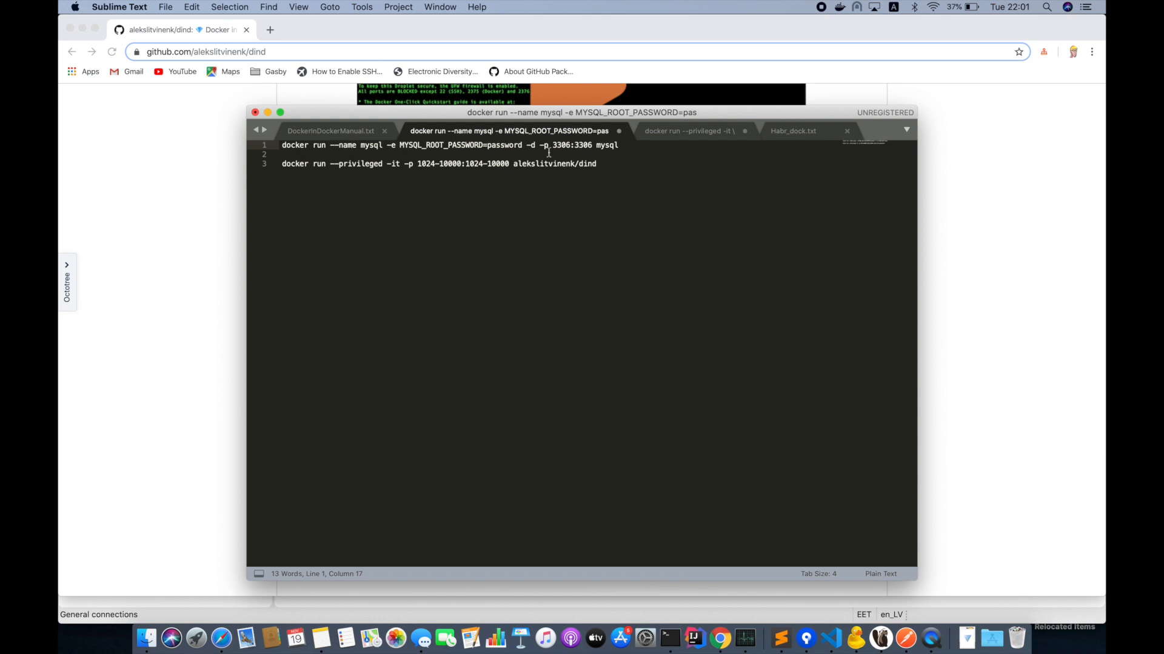
double_click(293, 144)
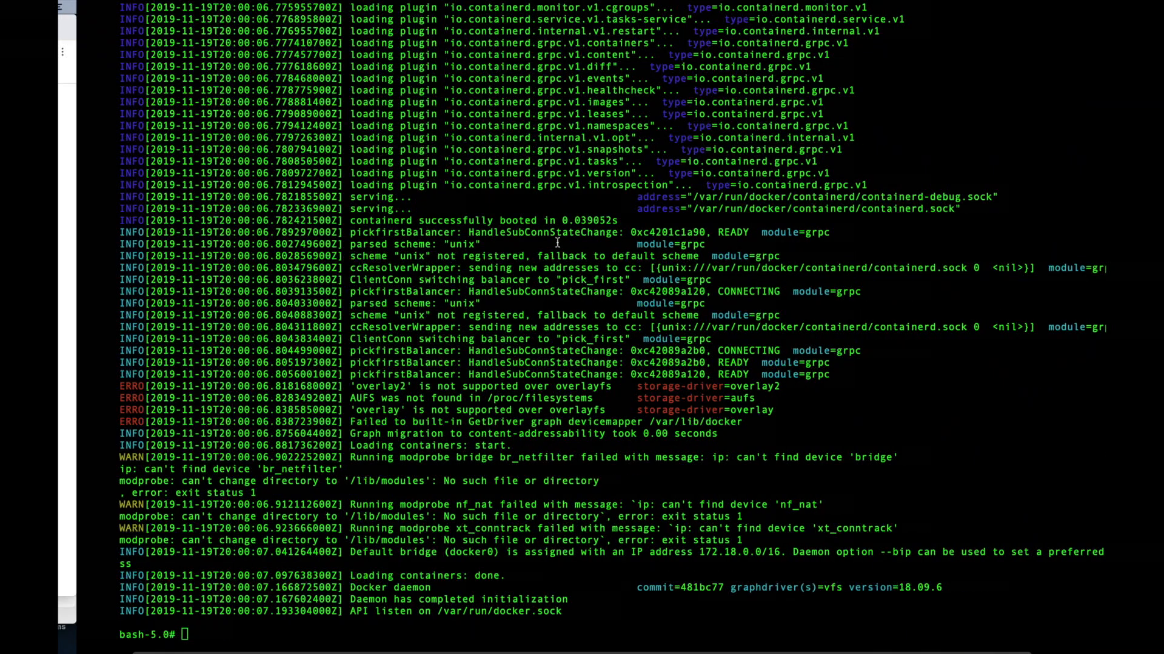
type("docker run --name mysql -e MYSQL_ROOT_PASSWORD=password -d -p 3306:3306 mysql")
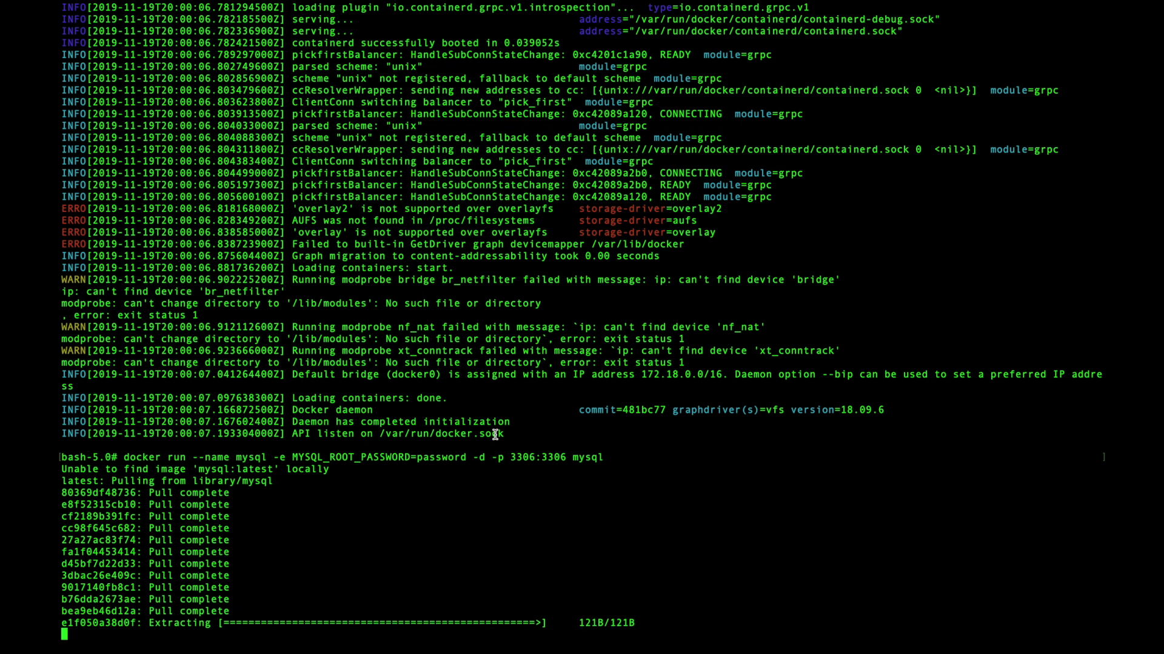
scroll("down", 3)
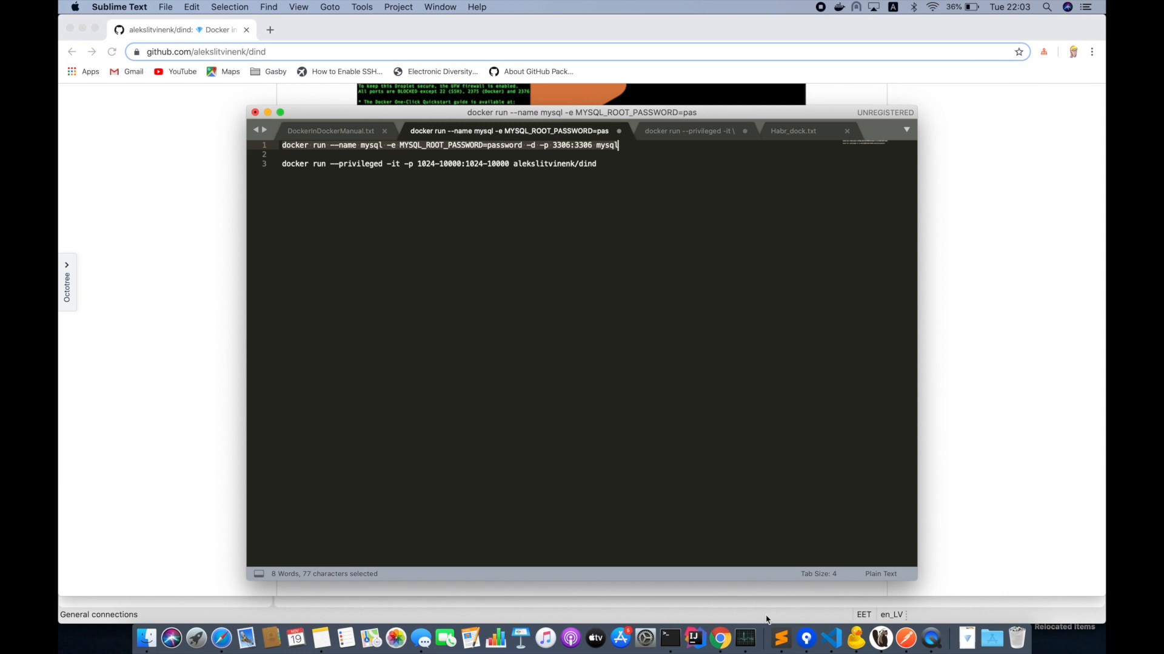
mouse_move(882, 634)
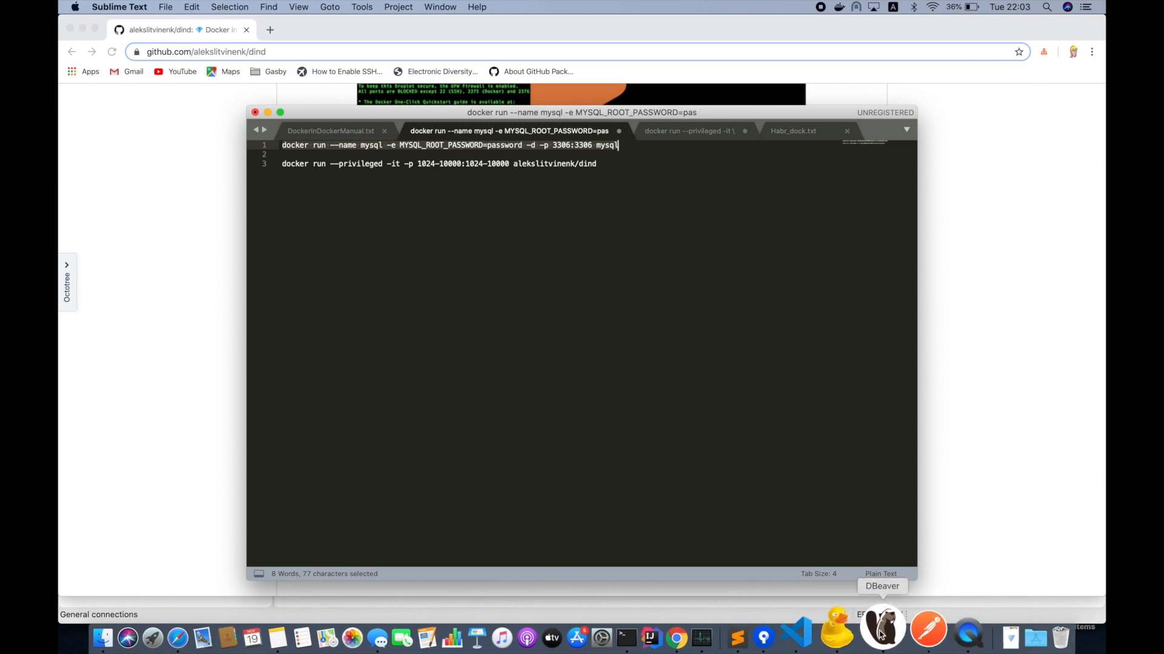
Step: Bring DBeaver to the front showing the existing MySQL 8+ hitcount connection
left_click(882, 637)
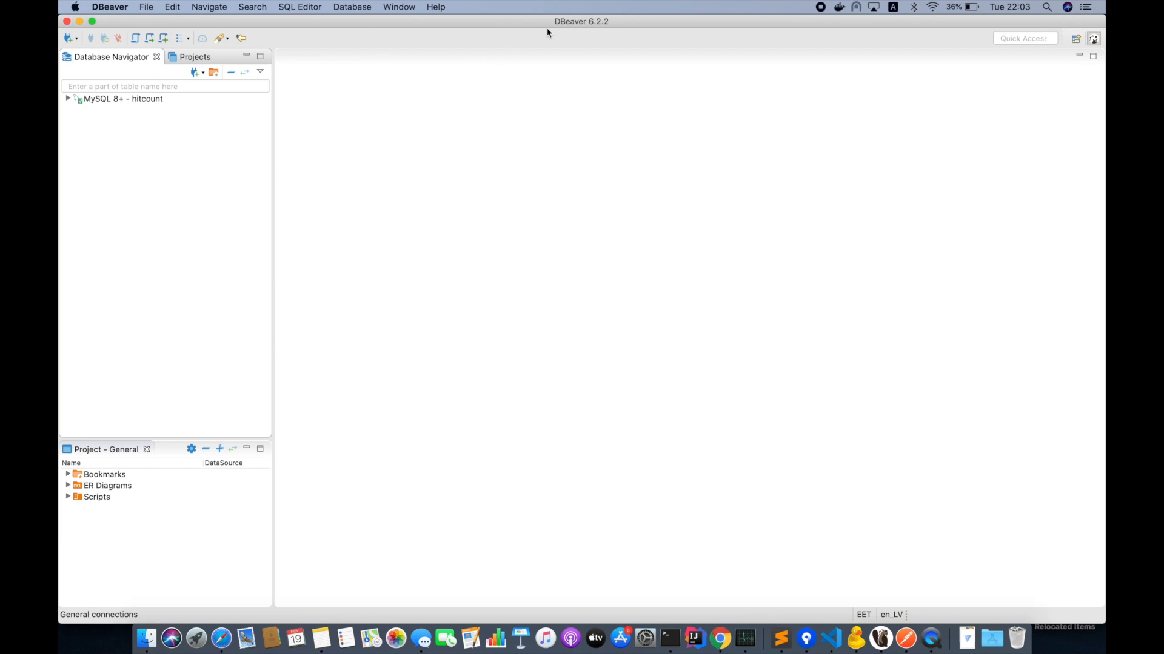
mouse_move(293, 108)
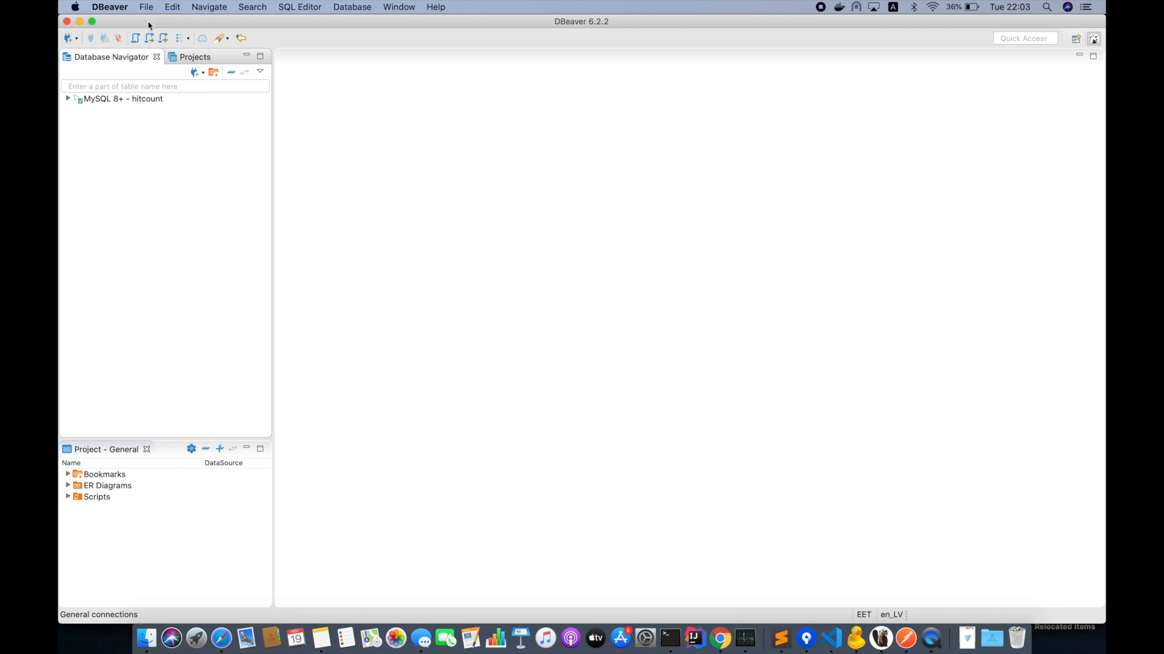
Step: Start a new connection from the Database Navigator and choose the MySQL 8+ driver via the 'mys' filter
right_click(108, 132)
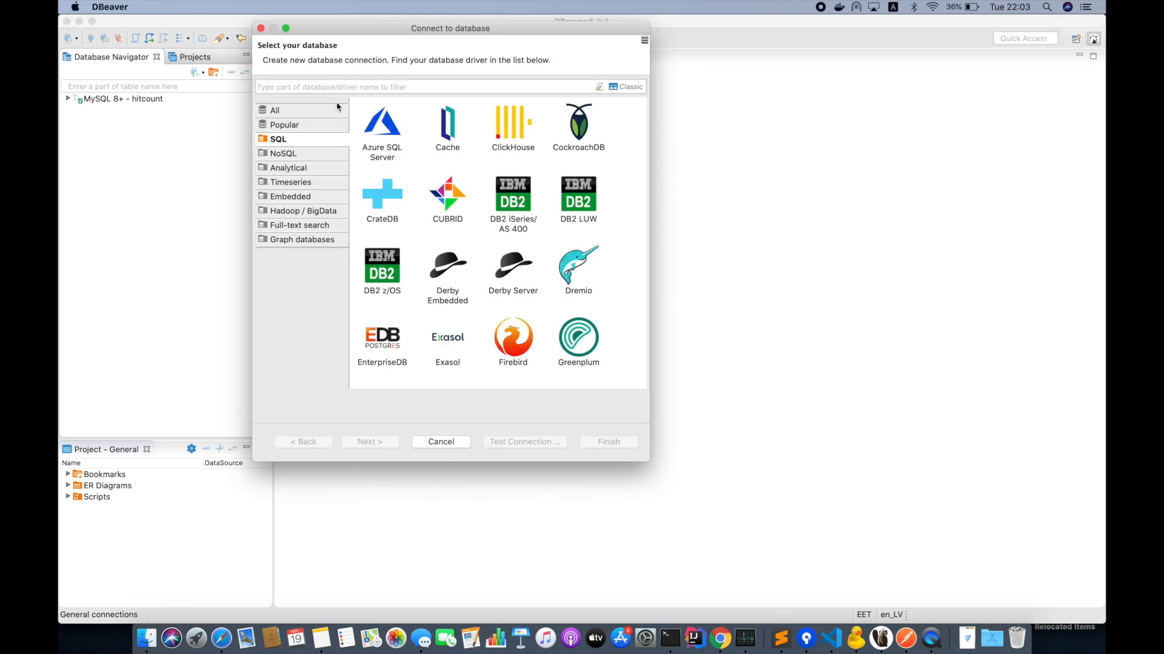
type("m")
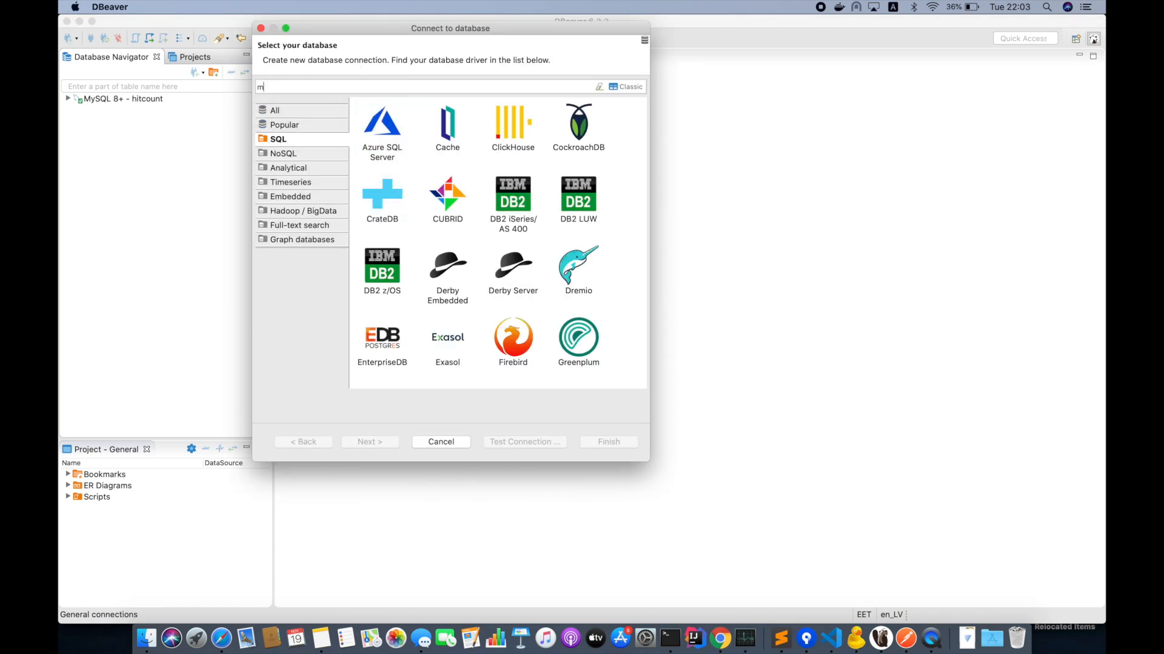
scroll("down", 3)
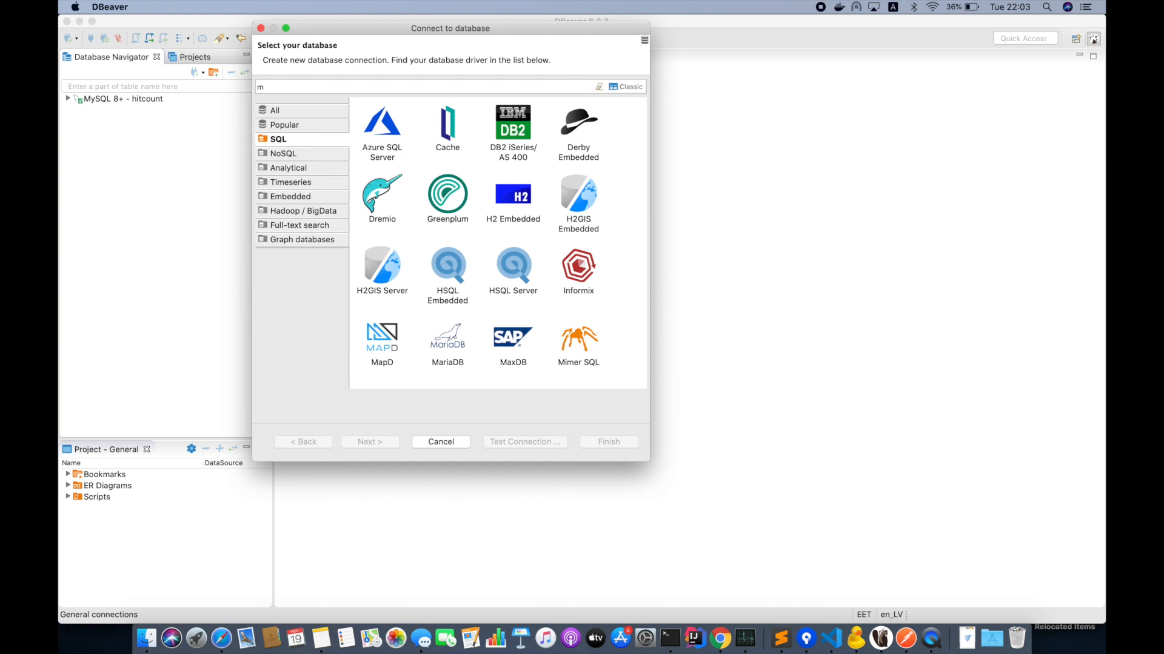
type("ys")
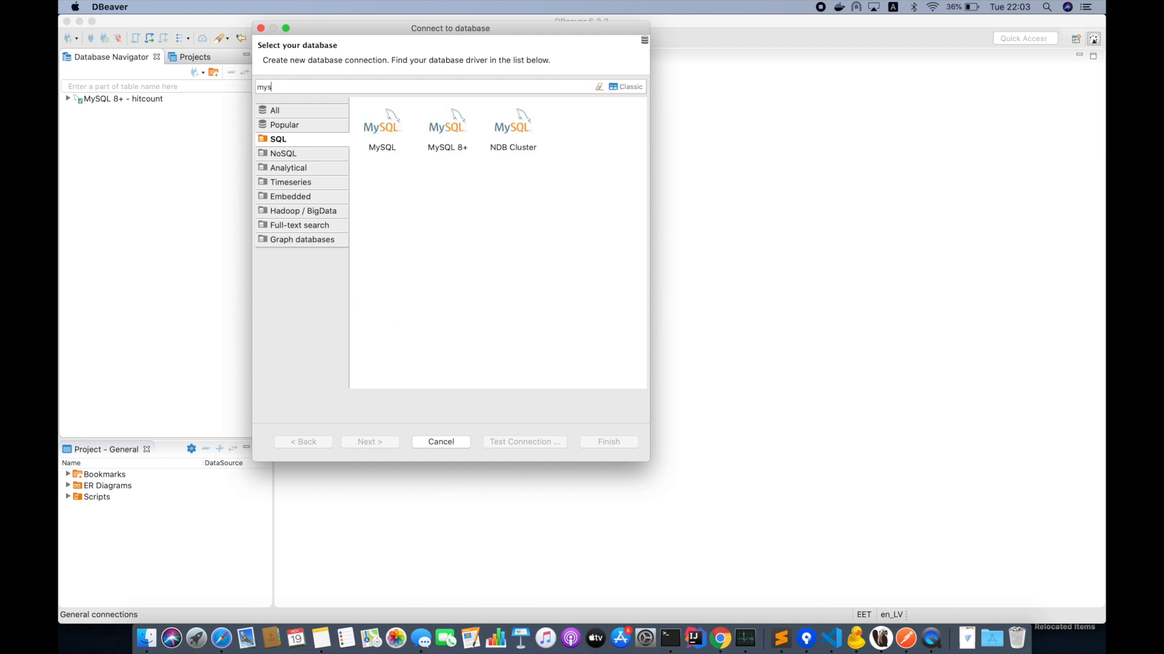
left_click(447, 130)
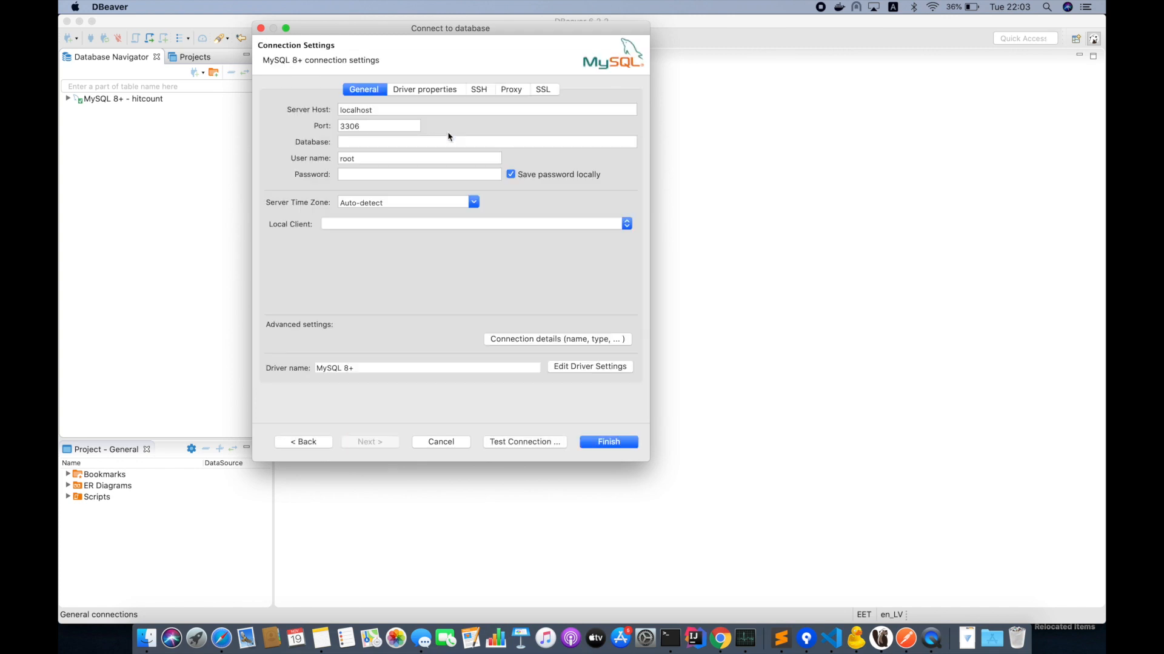
mouse_move(389, 111)
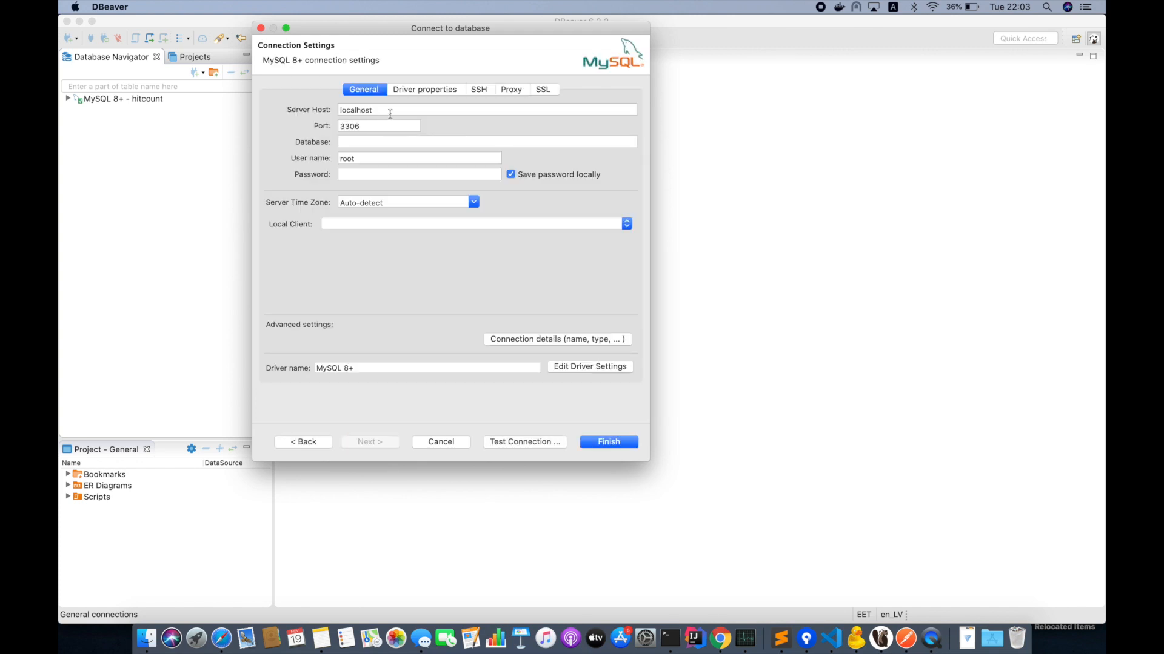
mouse_move(381, 123)
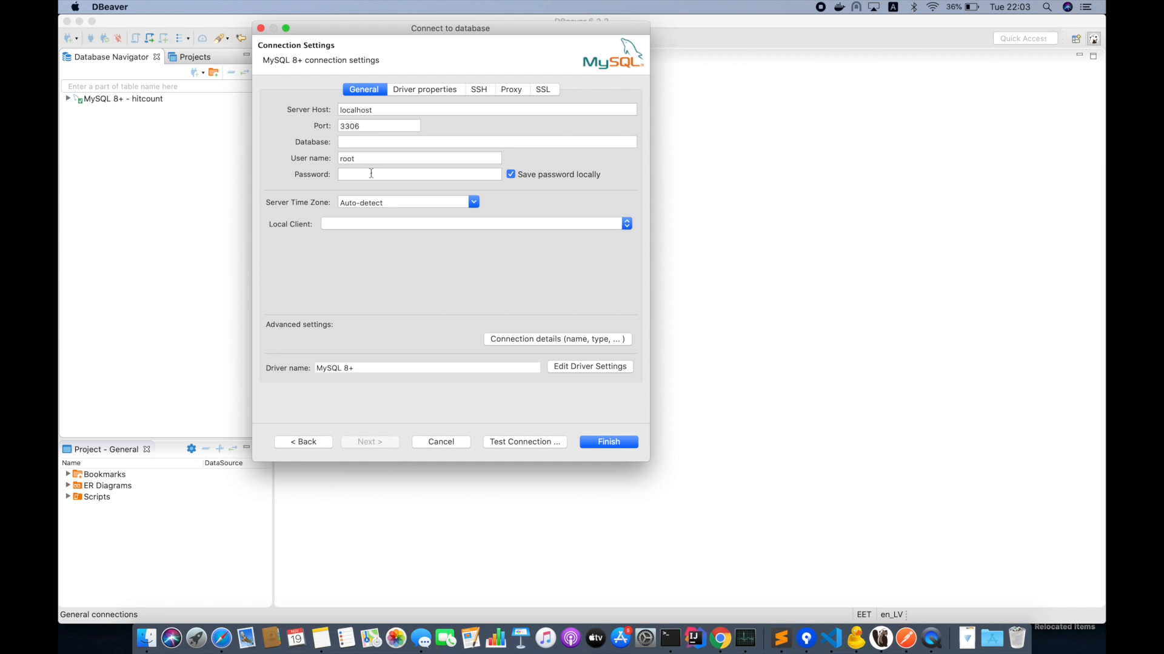
Step: Enter the root password from the MySQL run command in the localhost 3306 connection form
left_click(418, 173)
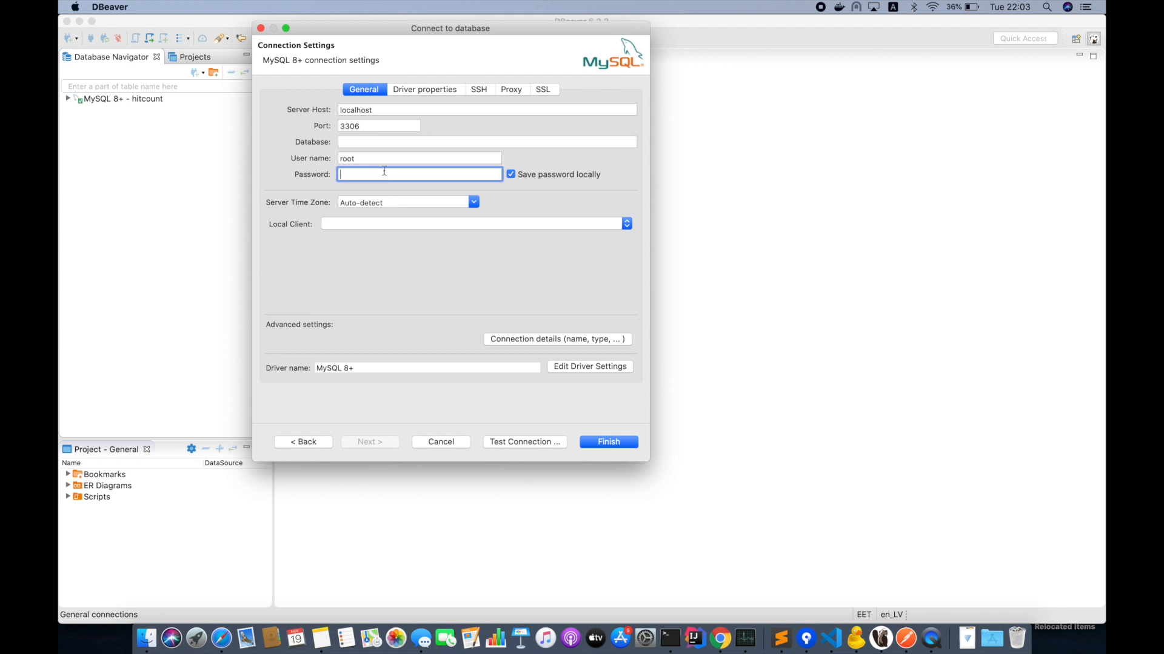
left_click(781, 634)
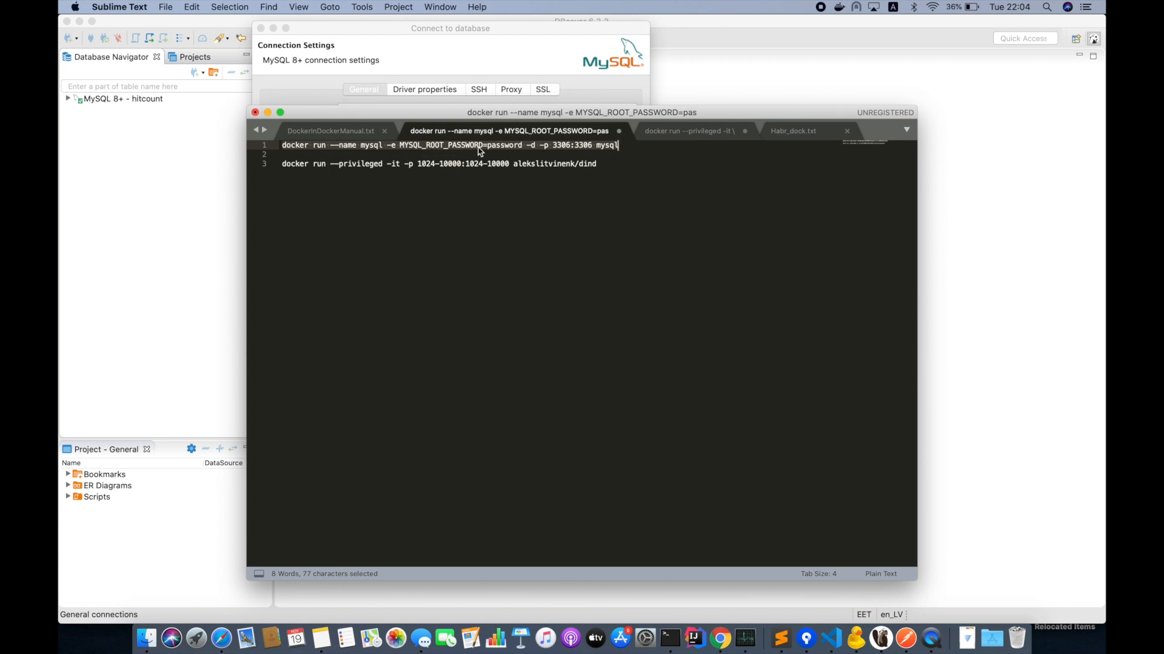
mouse_move(482, 152)
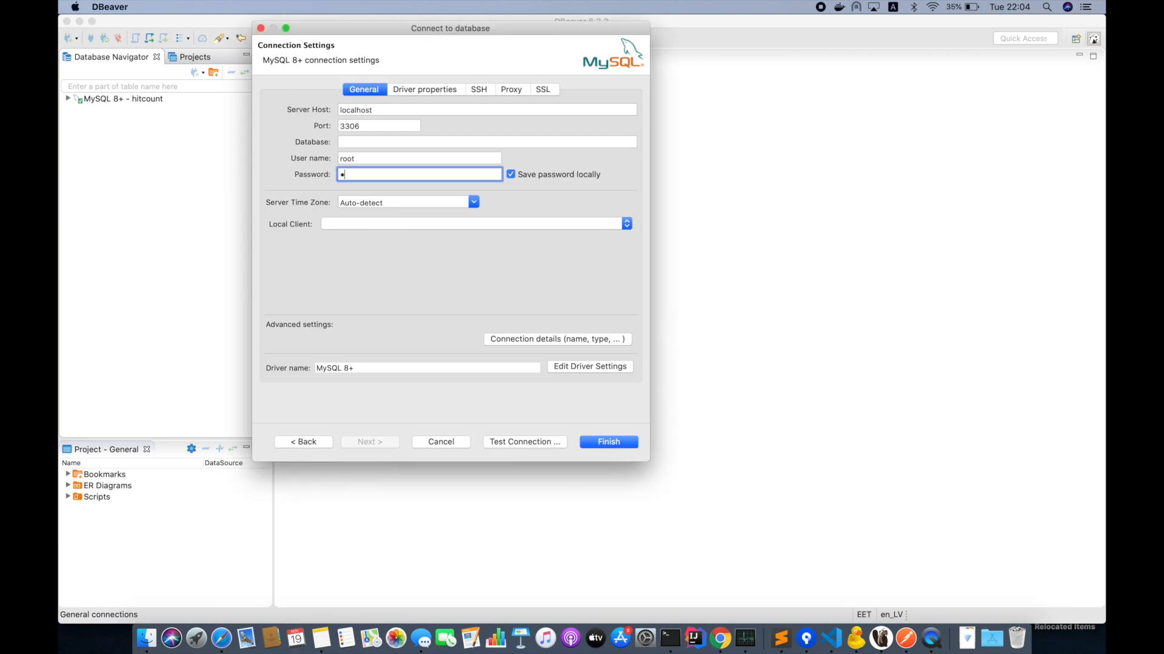
key("Backspace")
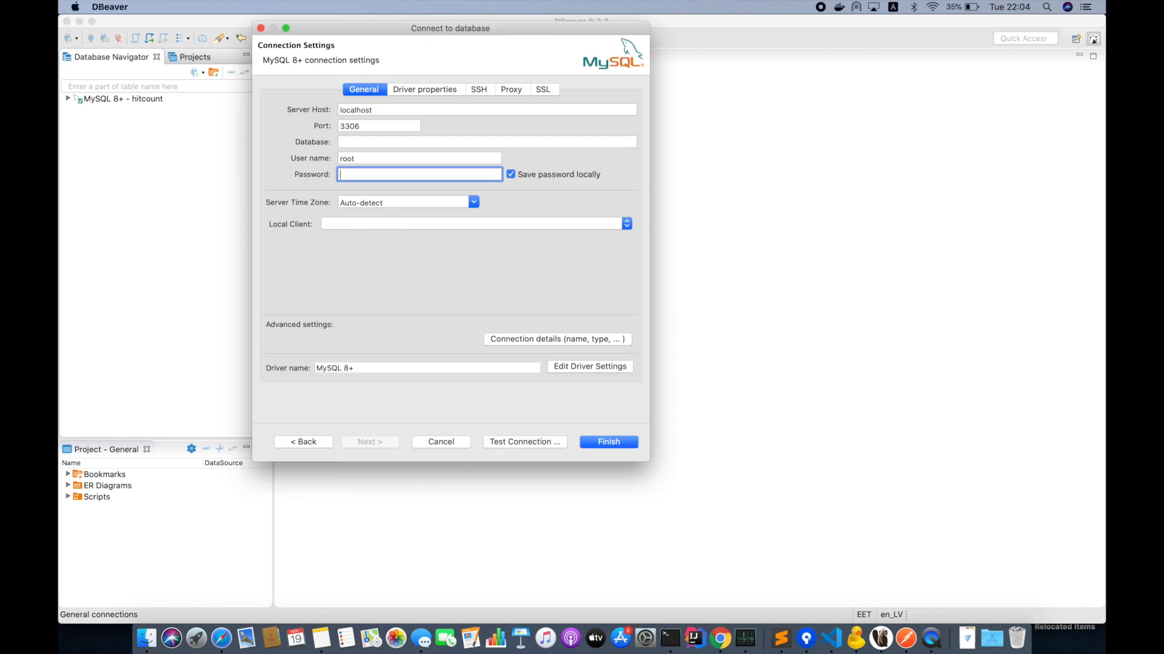
type("•••••")
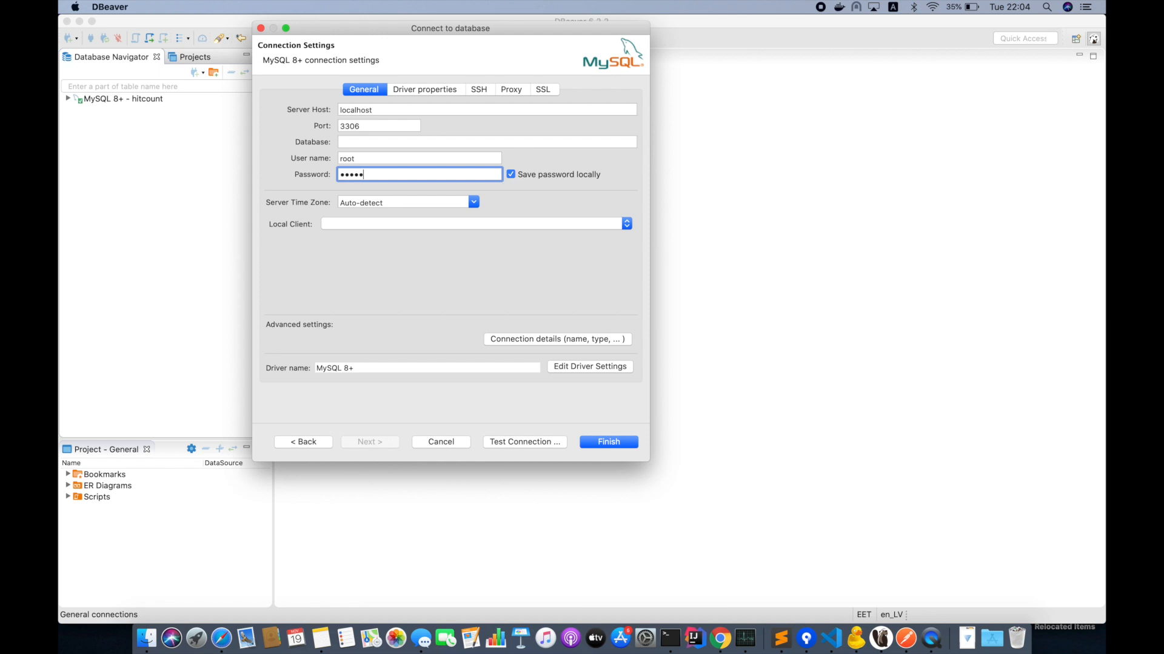
type("***")
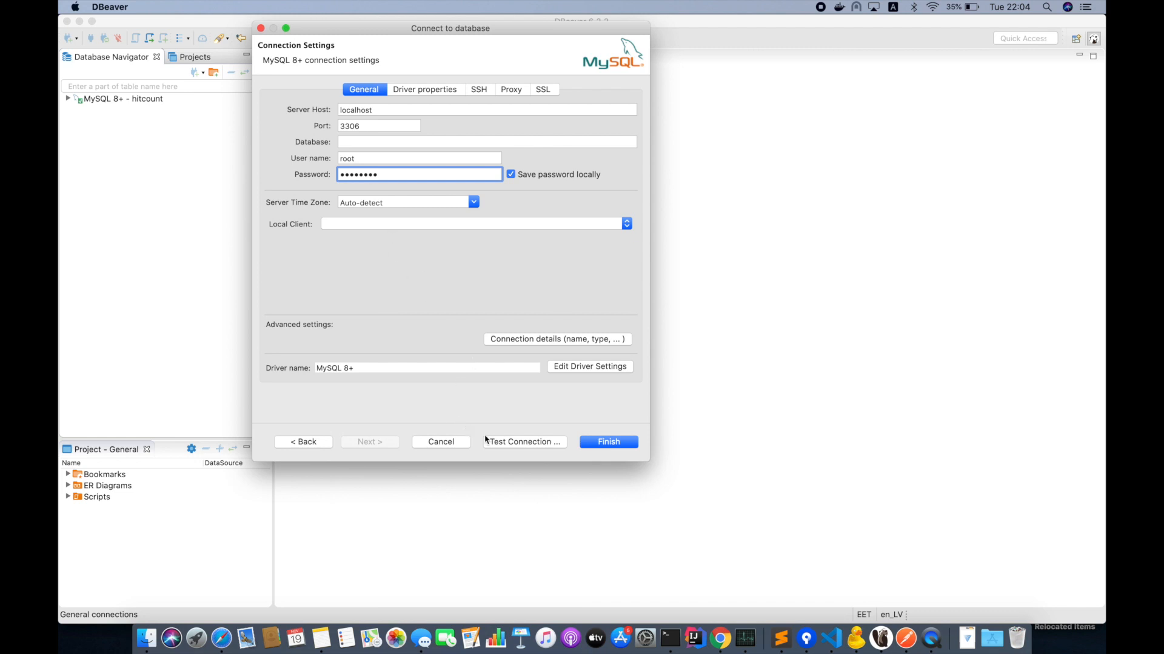
mouse_move(496, 443)
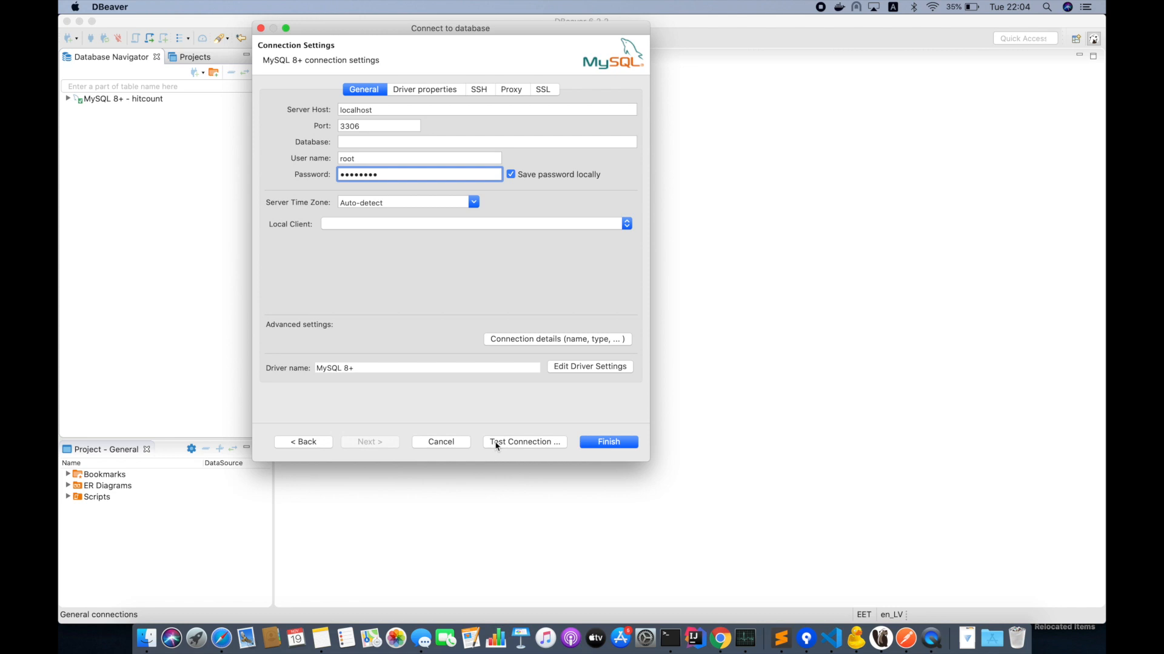
Step: Test the MySQL connection and dismiss the public key retrieval error
left_click(523, 441)
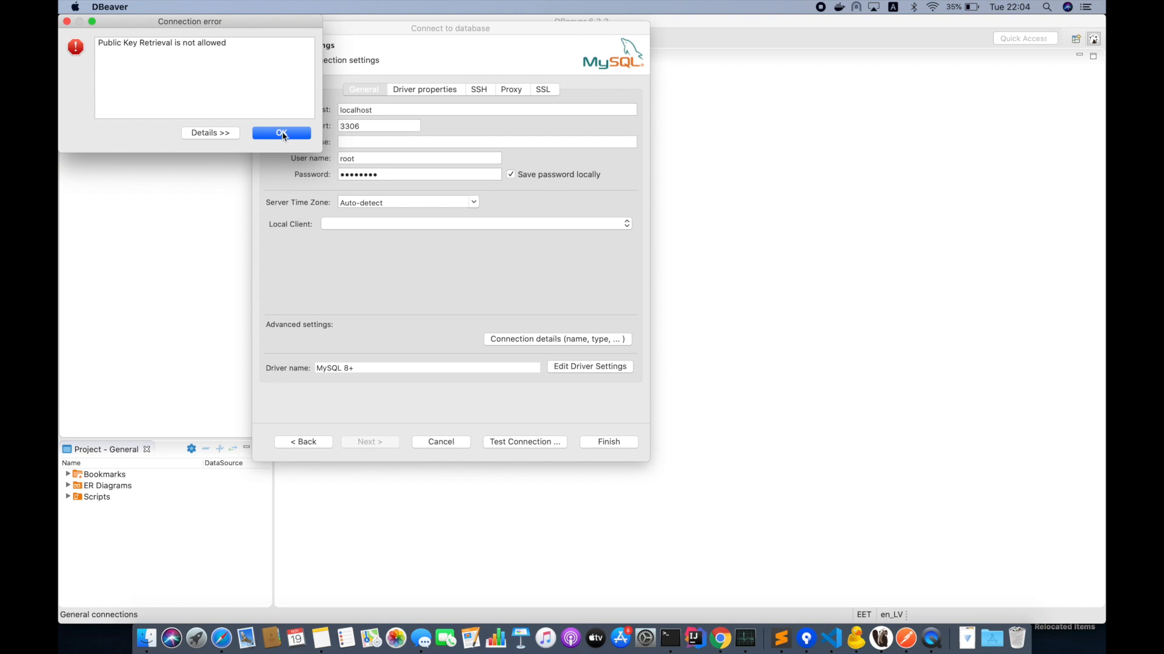
left_click(281, 134)
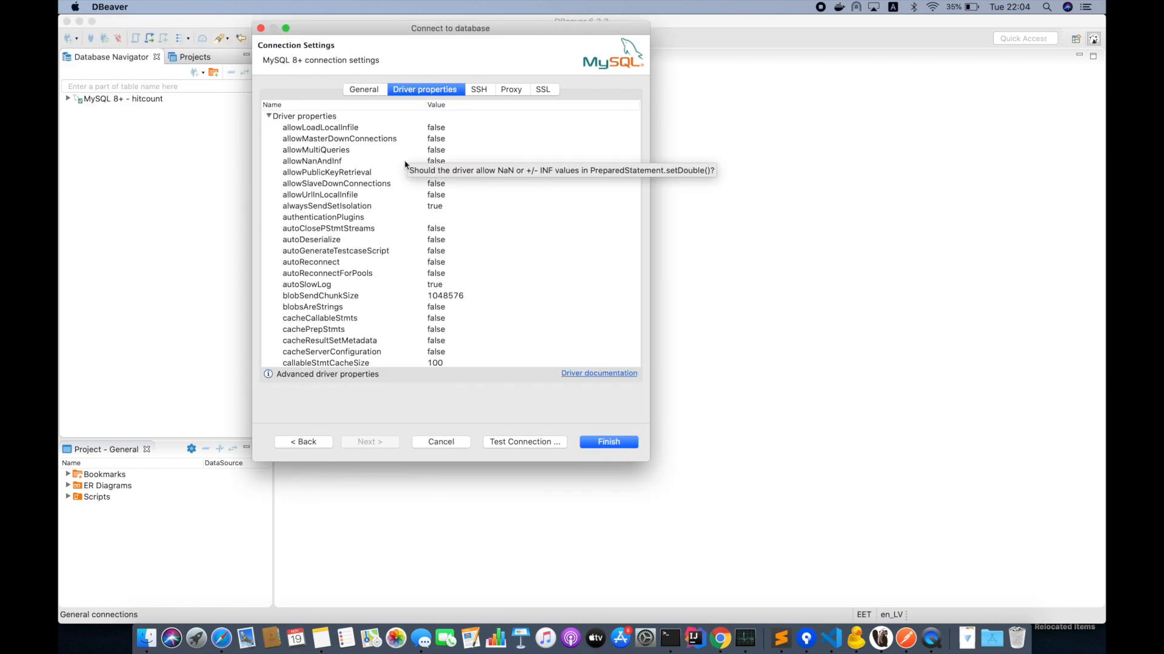
Step: Set the allowPublicKeyRetrieval driver property to YES and dismiss the connection error
left_click(326, 172)
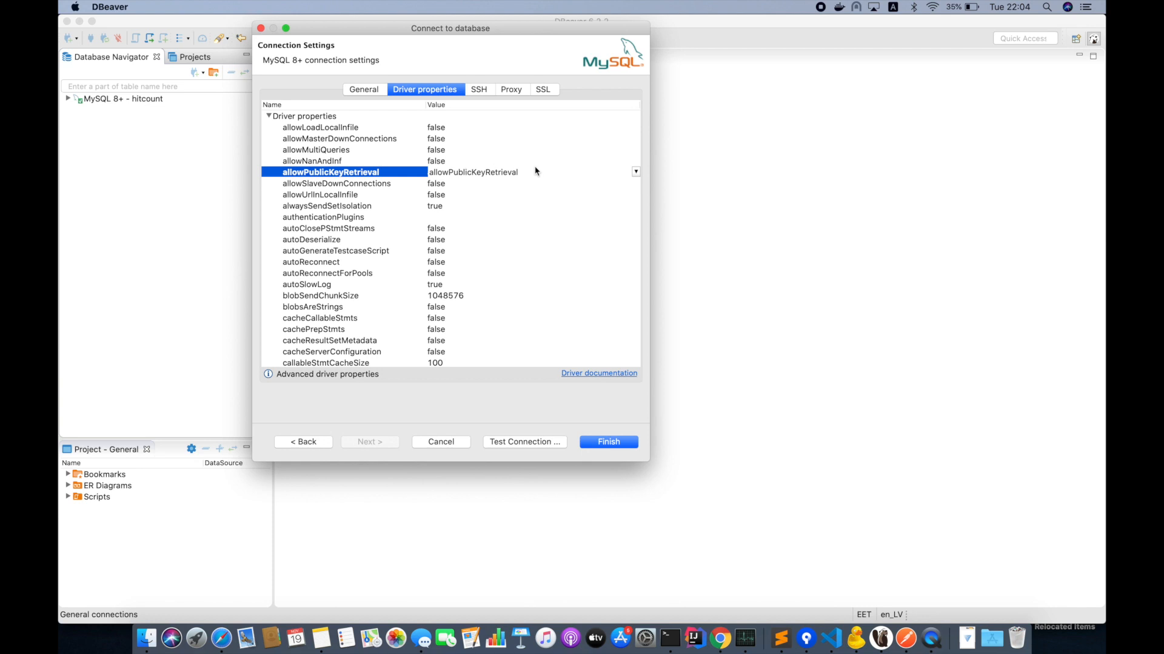
left_click(634, 171)
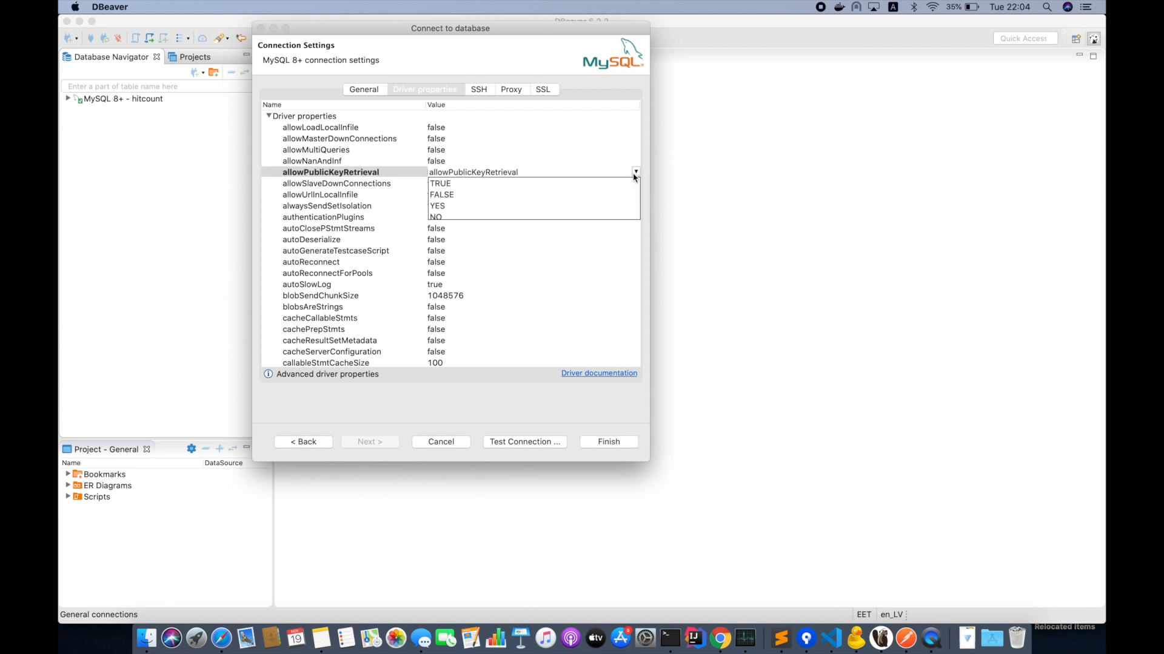
left_click(438, 207)
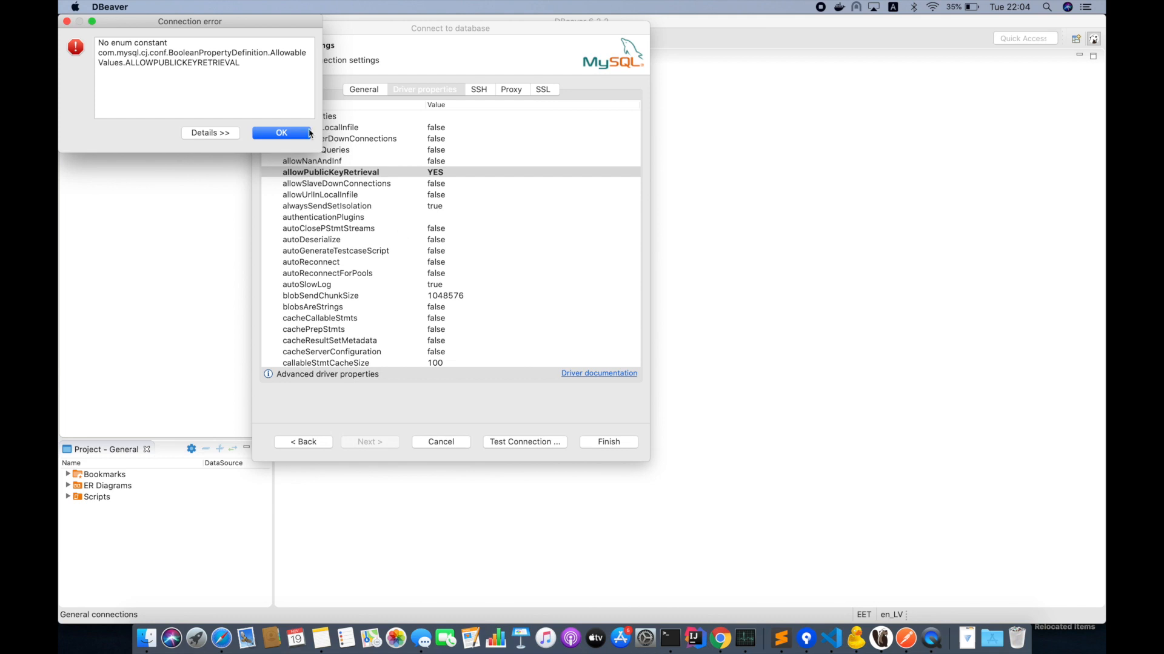
left_click(280, 133)
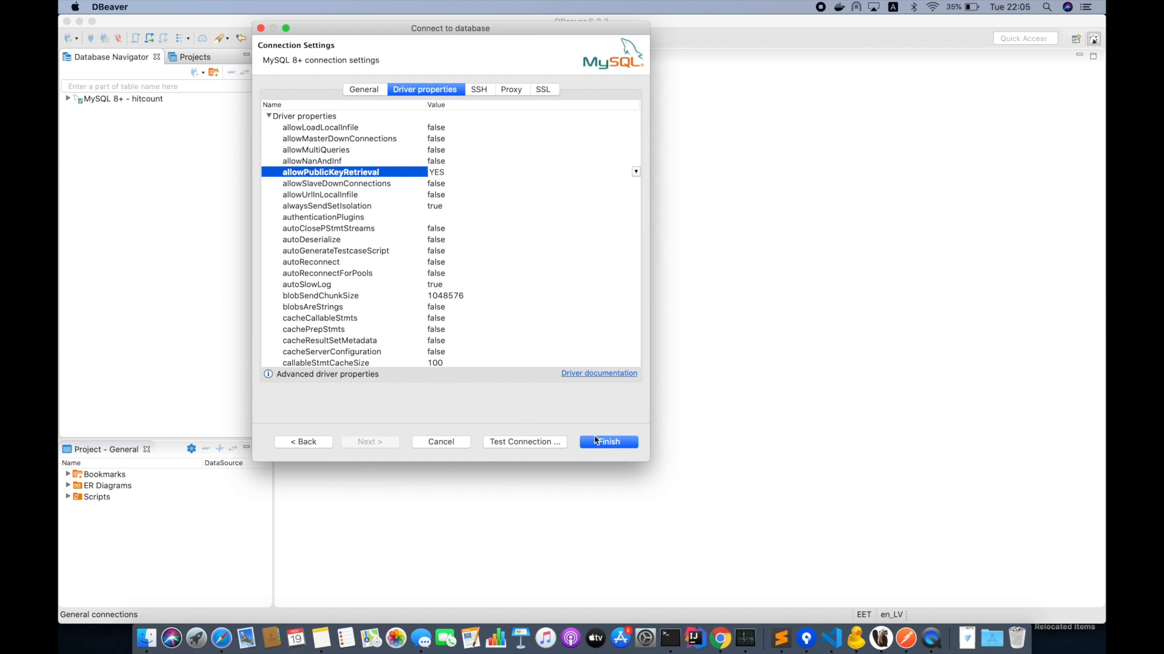
Step: Finish the localhost connection and expand it into Databases > sys to reveal its tables
left_click(608, 441)
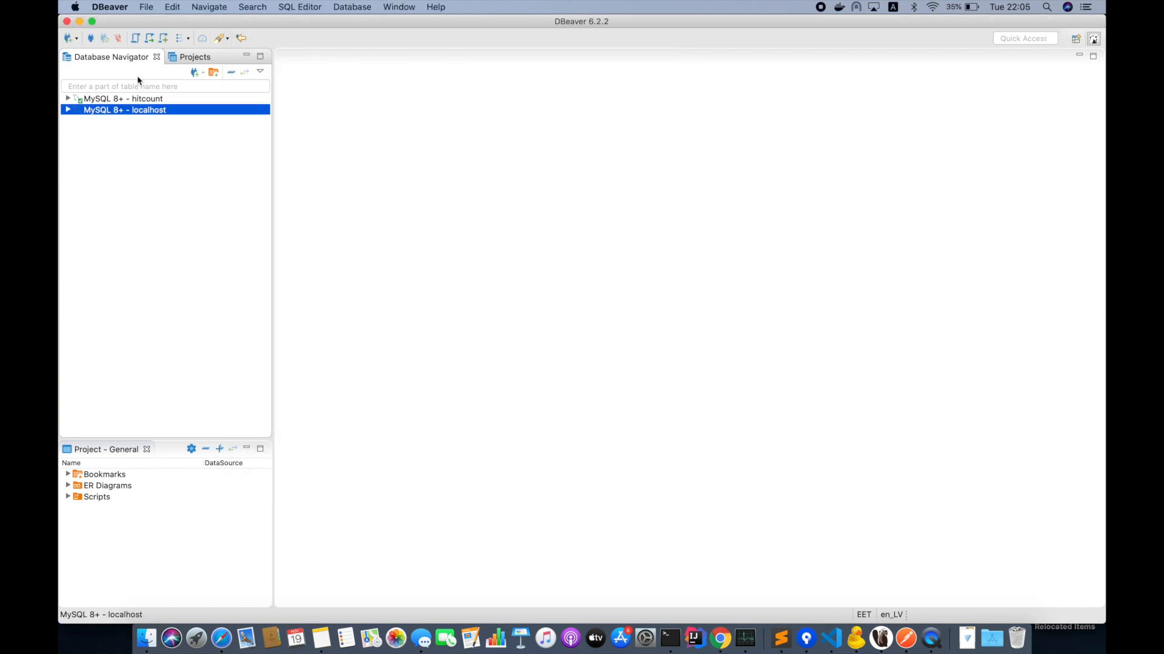
left_click(68, 110)
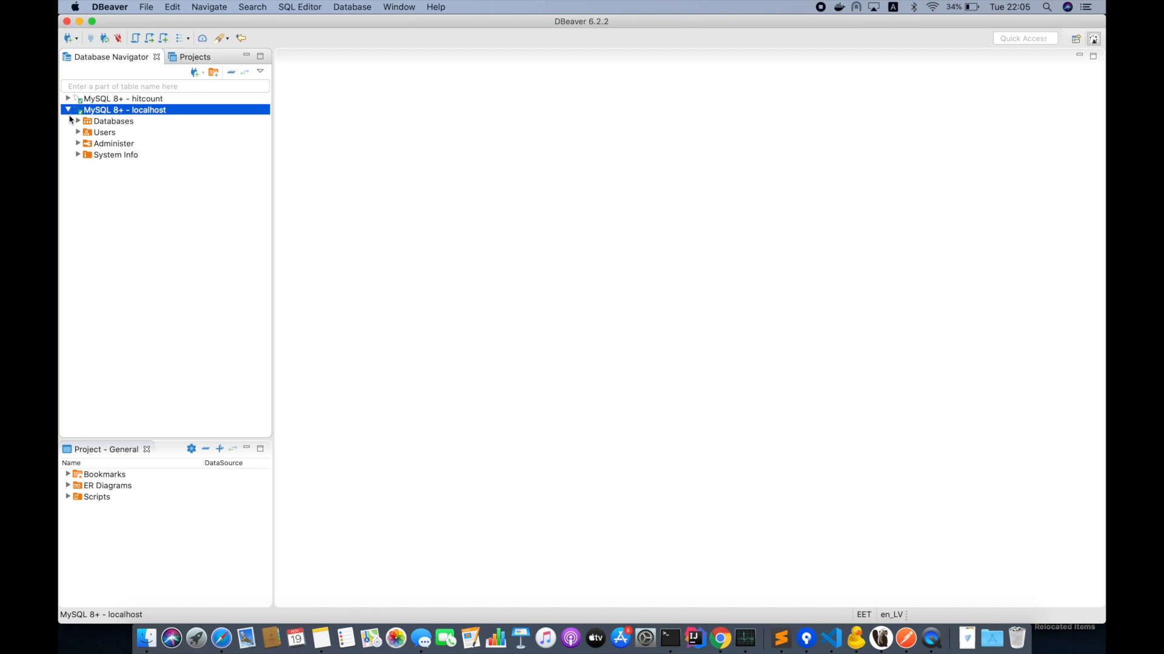
left_click(77, 121)
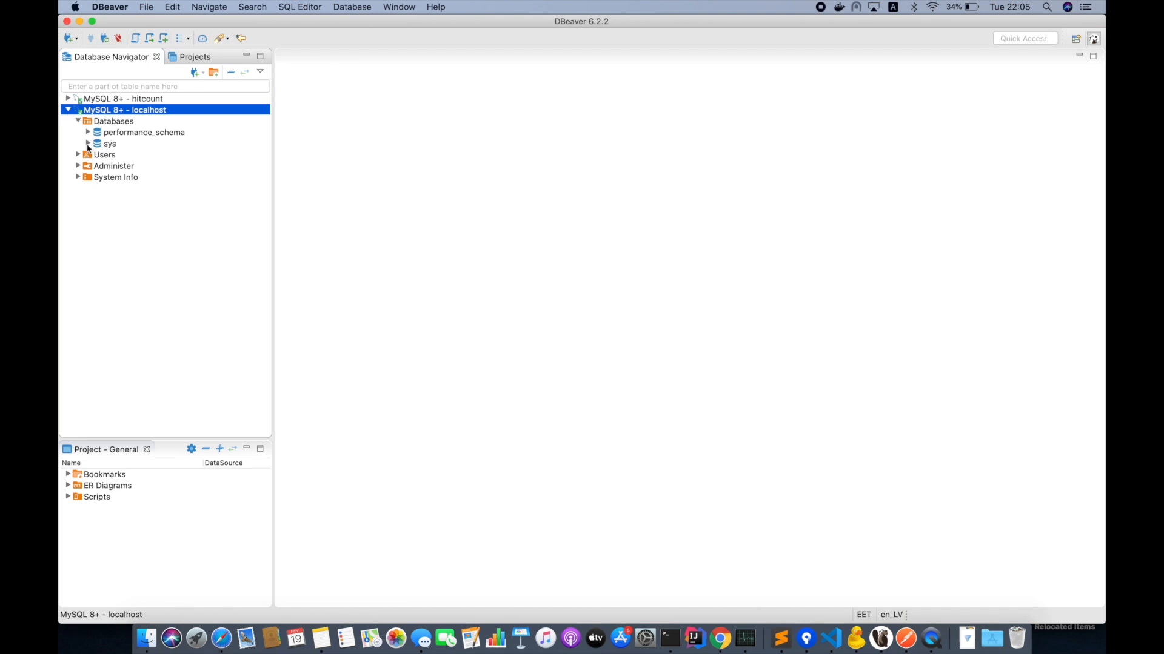
left_click(87, 143)
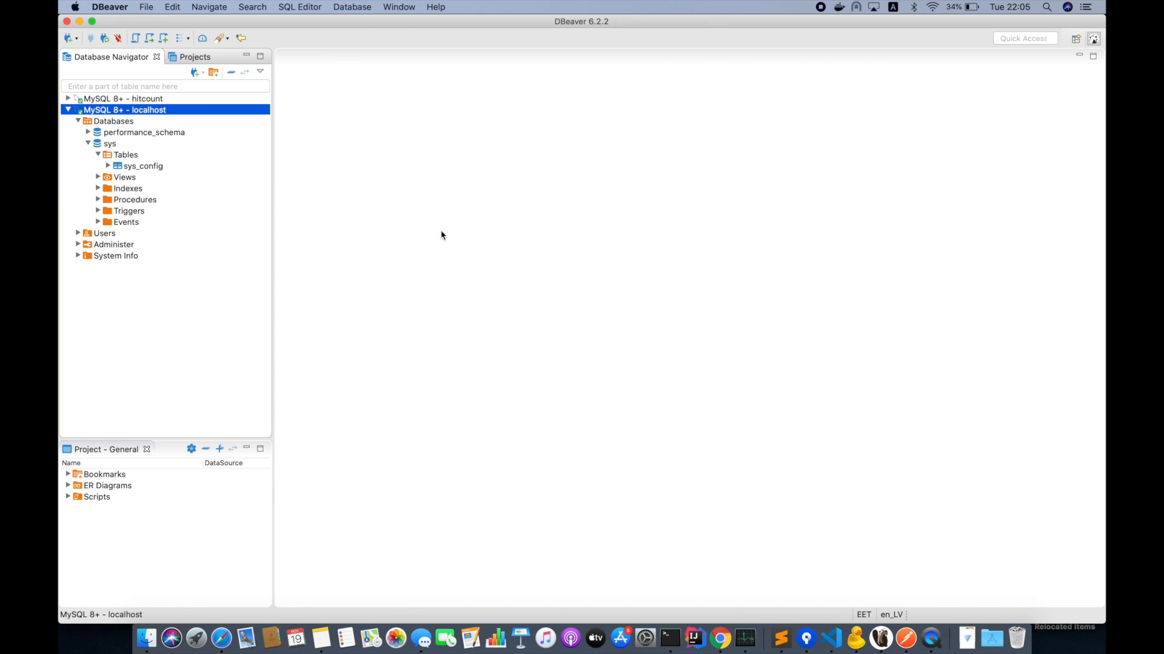
mouse_move(619, 179)
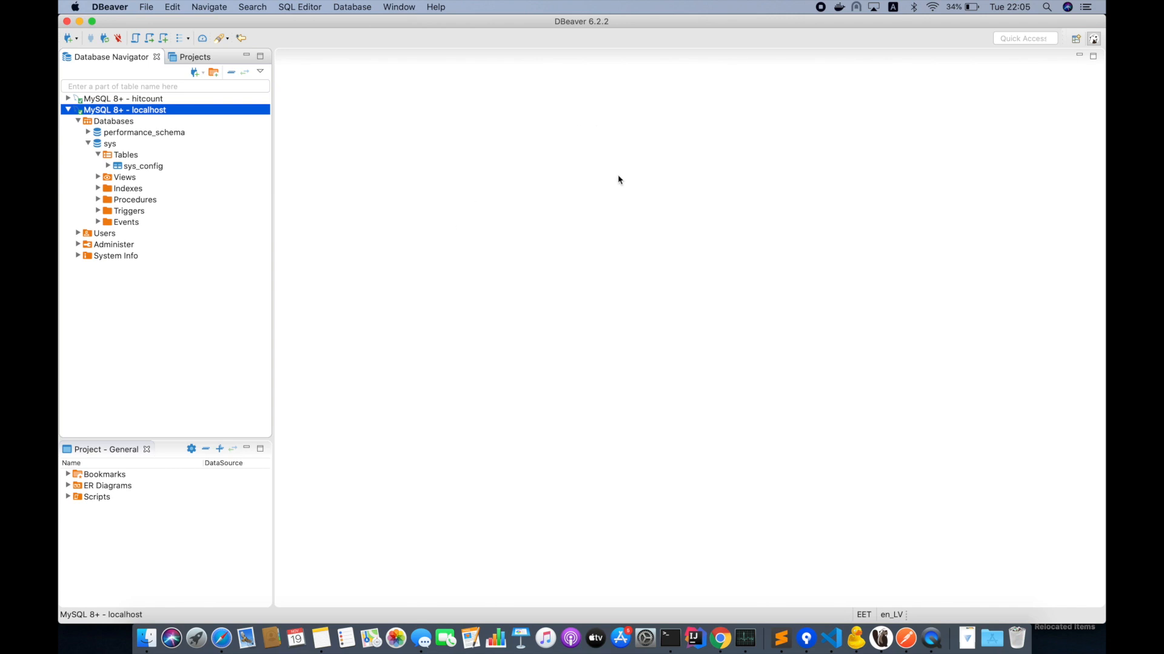
mouse_move(616, 263)
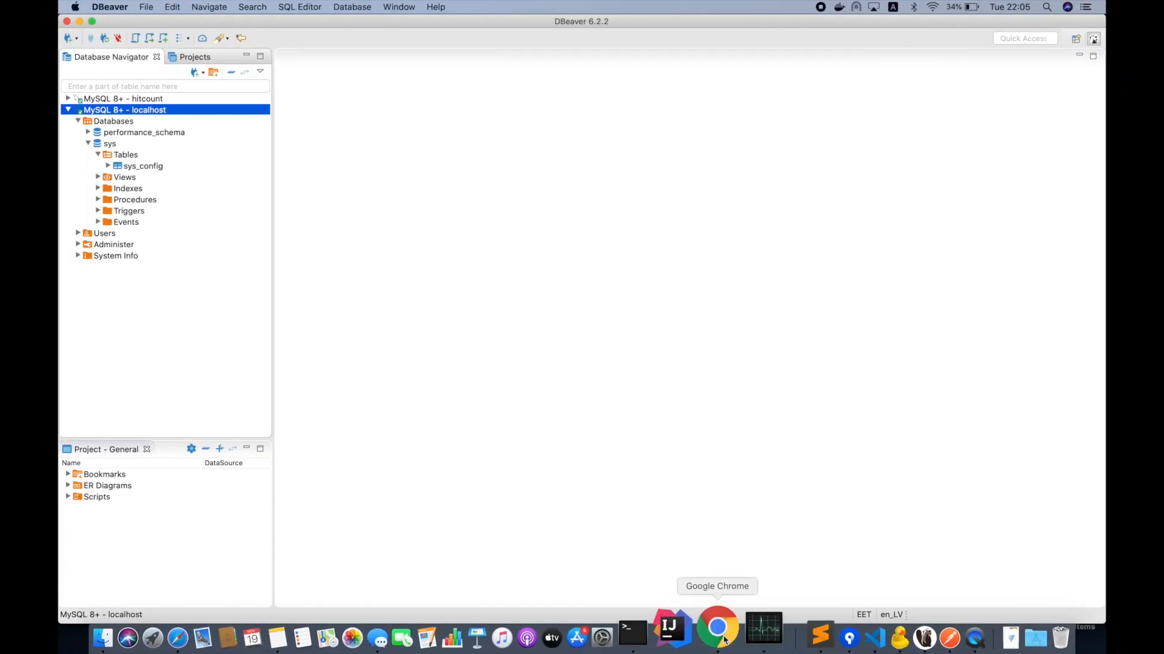
Step: Switch to the browser and reach the repository owner's GitHub profile search
left_click(716, 626)
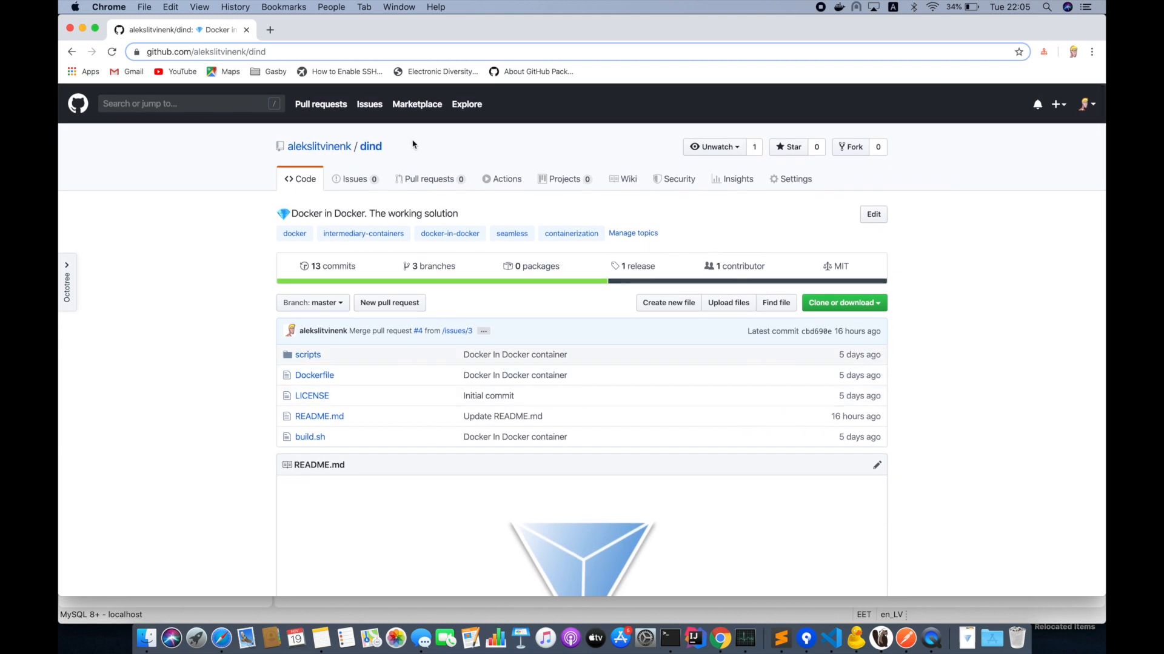
mouse_move(318, 147)
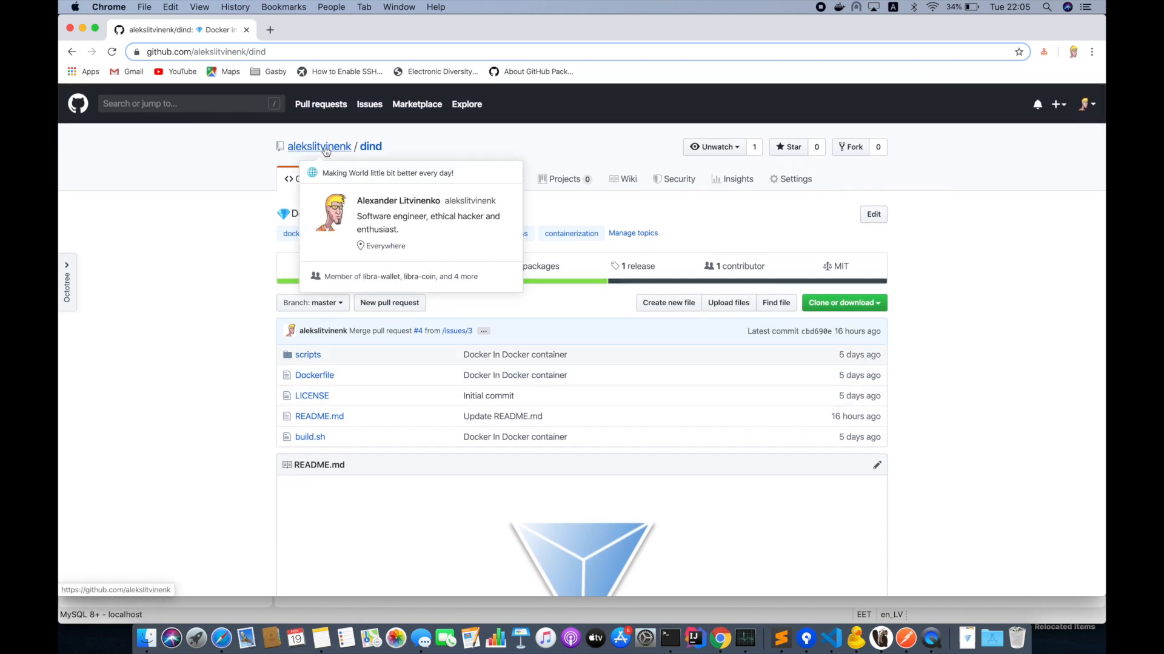
left_click(319, 147)
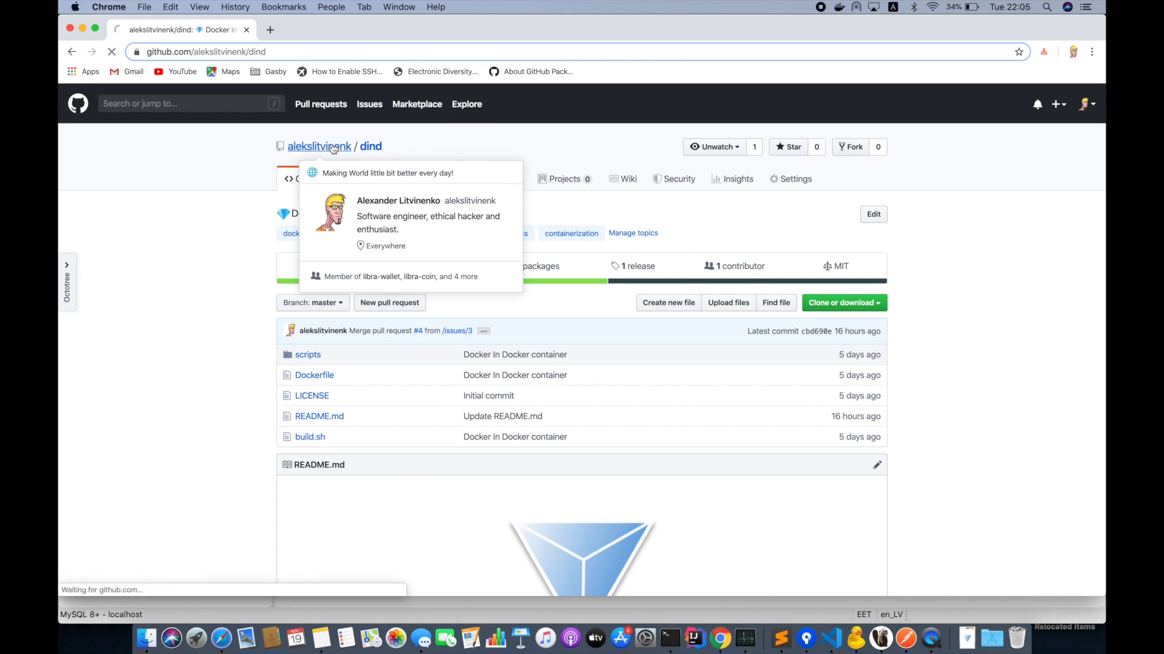
left_click(319, 146)
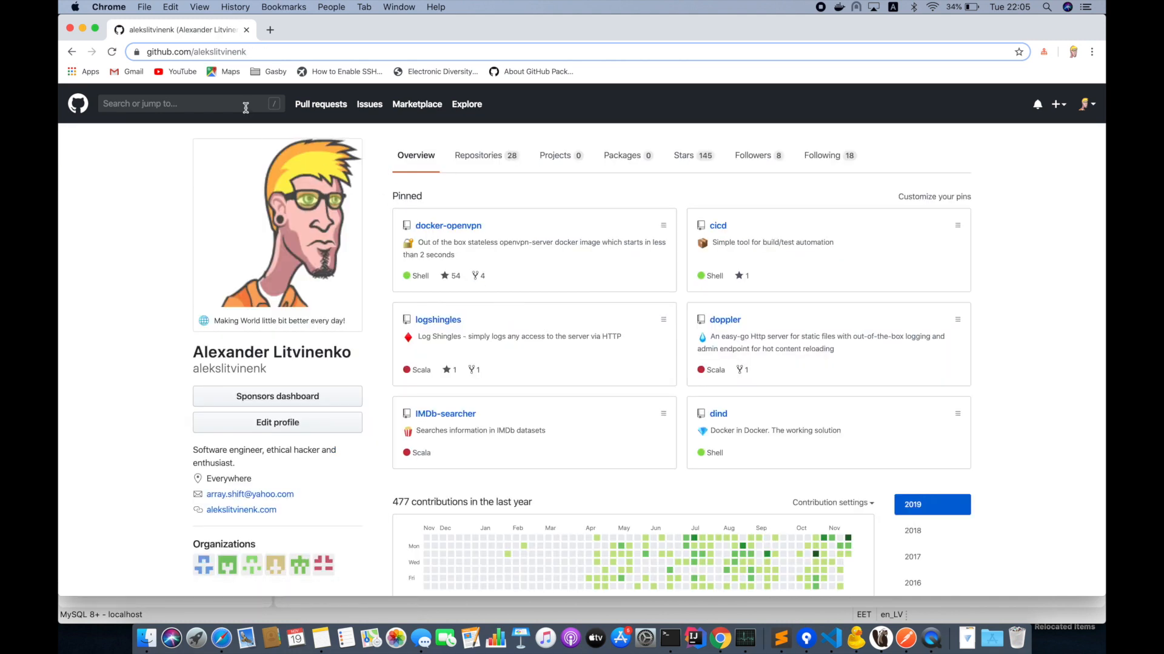
left_click(171, 103)
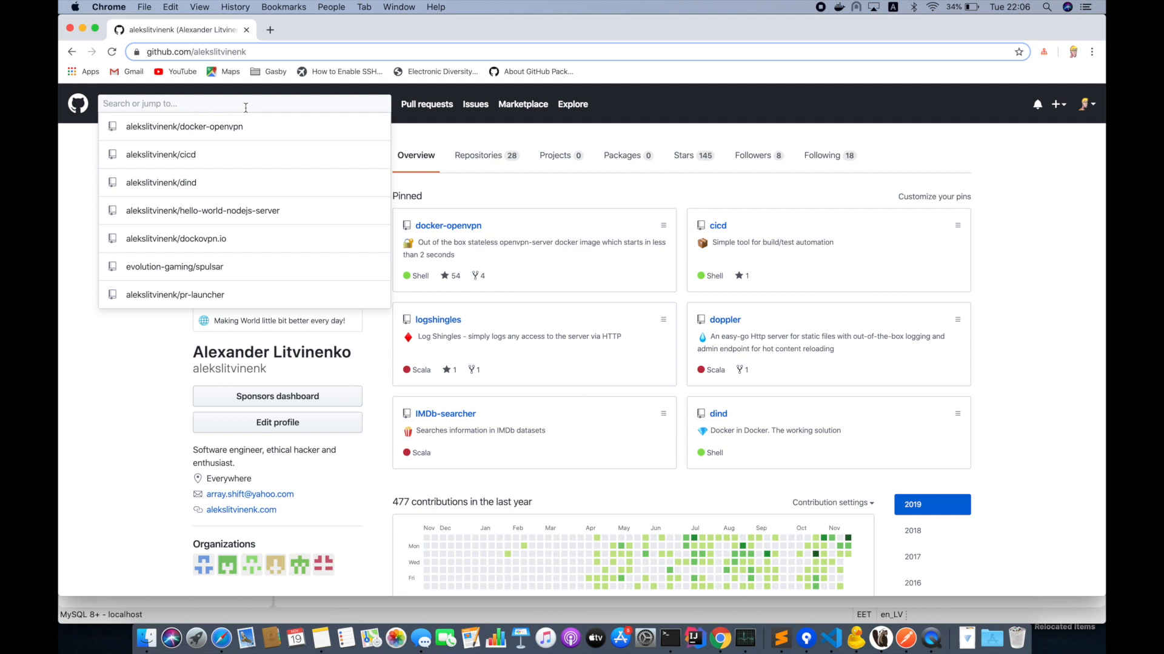
Step: Open the hello-world-nodejs-server repository and scroll its README's docker run command into view
left_click(203, 210)
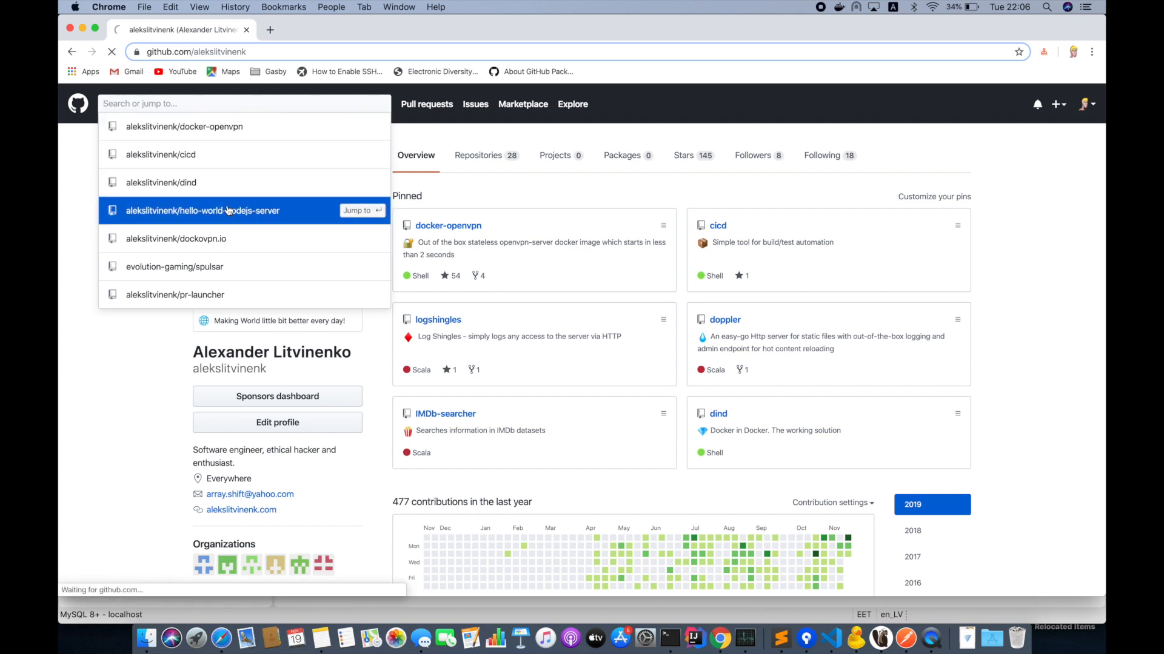
left_click(202, 209)
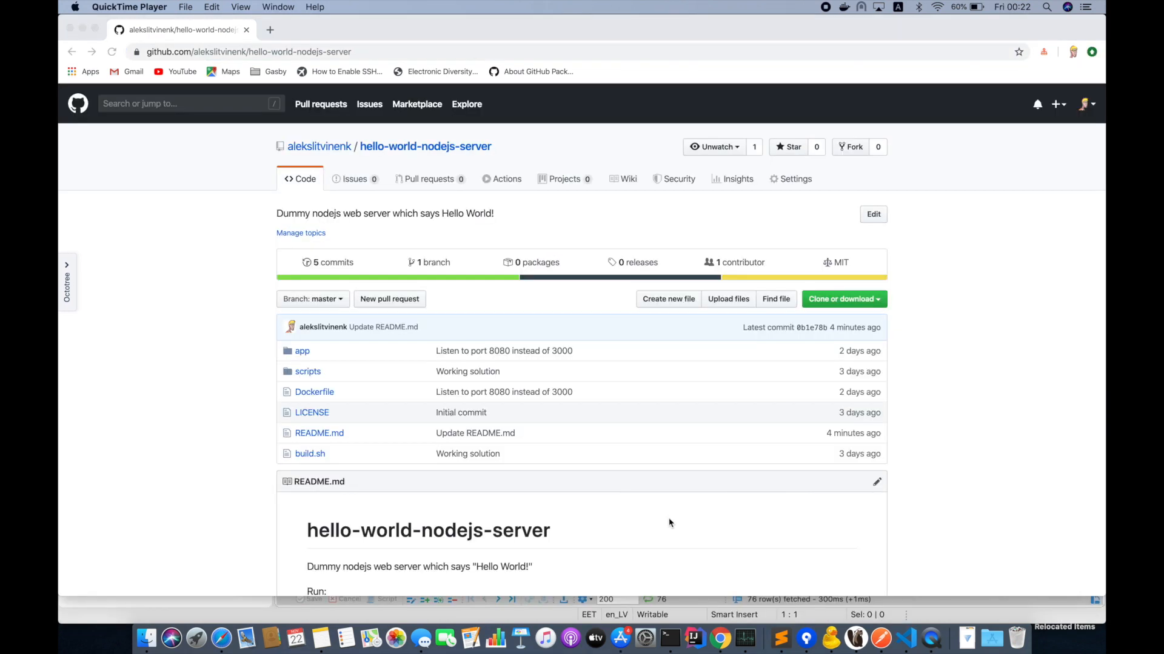
scroll("down", 3)
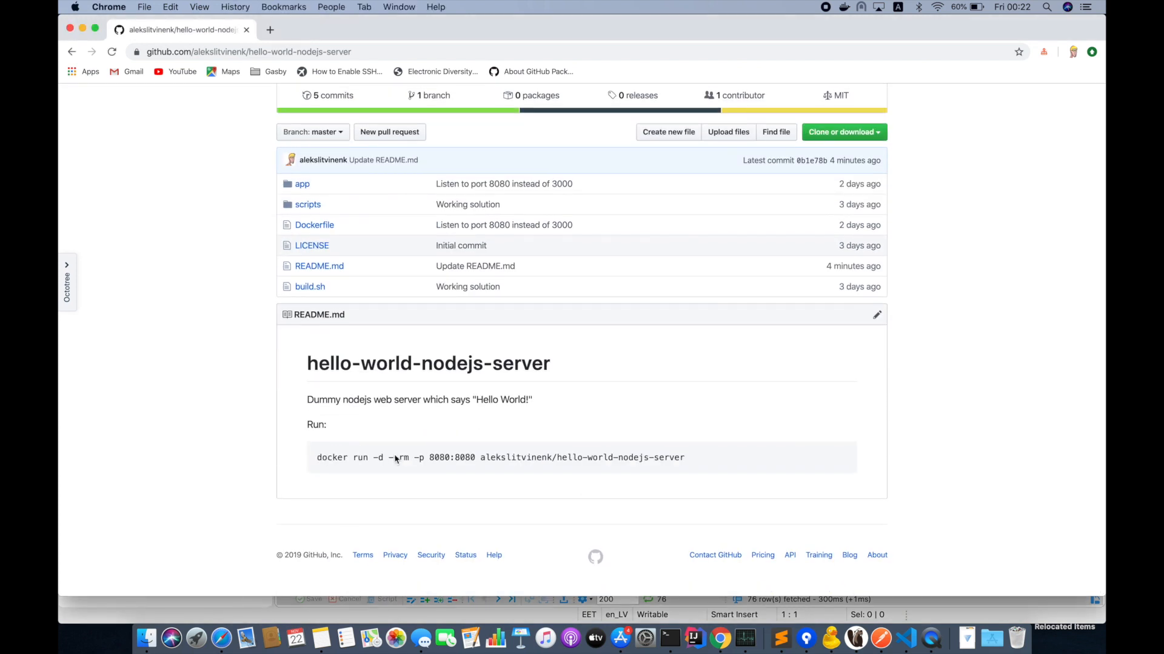
Step: Run 'docker run -d --rm -p 8080:8080 alekslitvinenk/hello-world-nodejs-server' in the dind shell and check with docker ps
triple_click(501, 457)
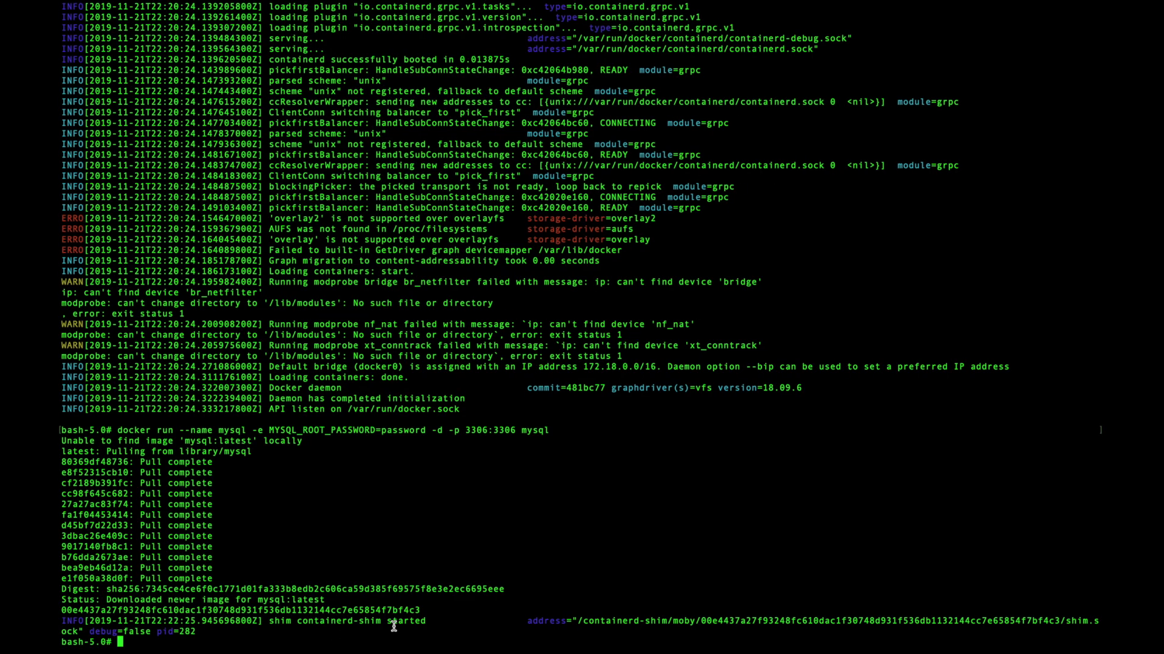
type("docker run -d --rm -p 8080:8080 alekslitvinenk/hello-world-nodejs-server")
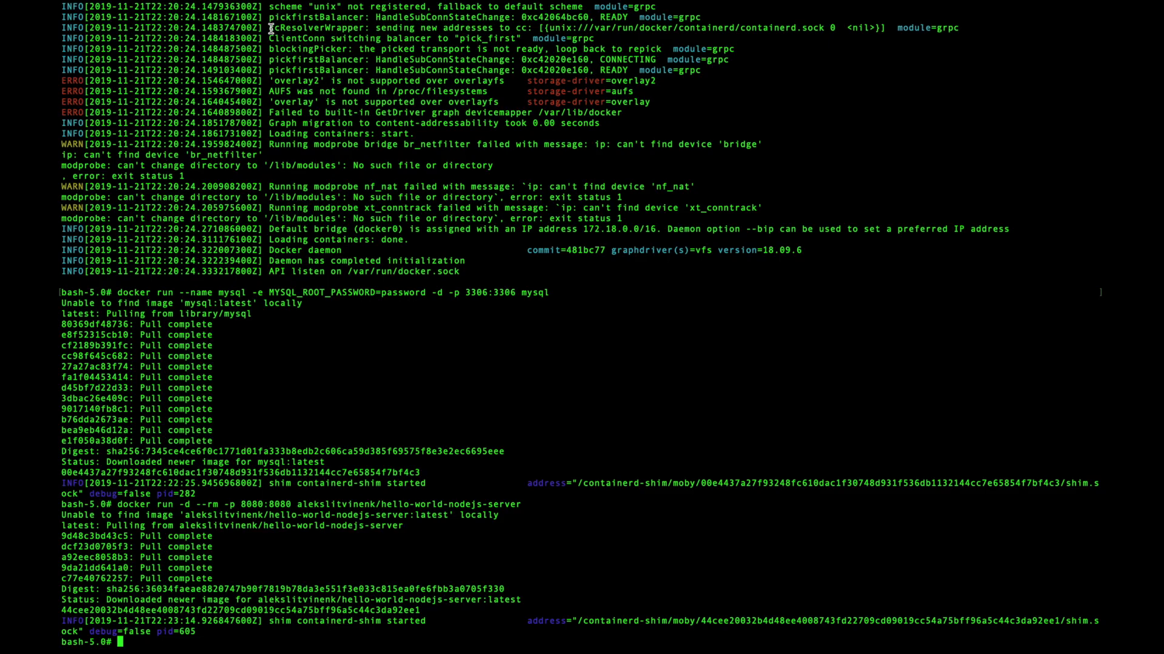
type("docker")
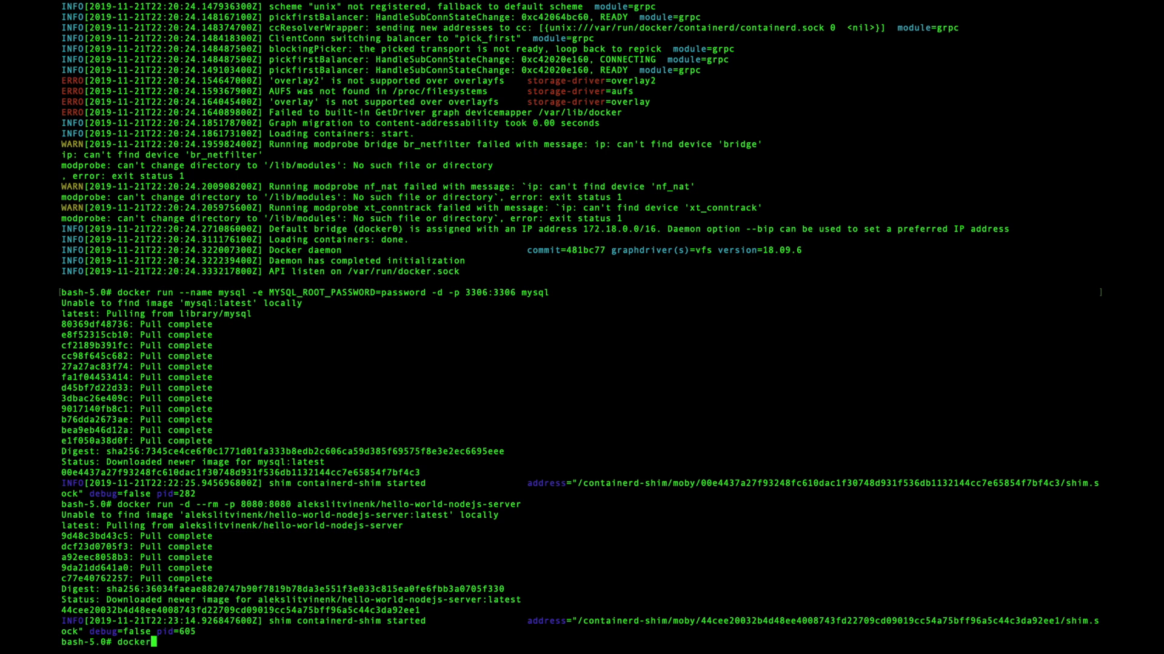
type("ps")
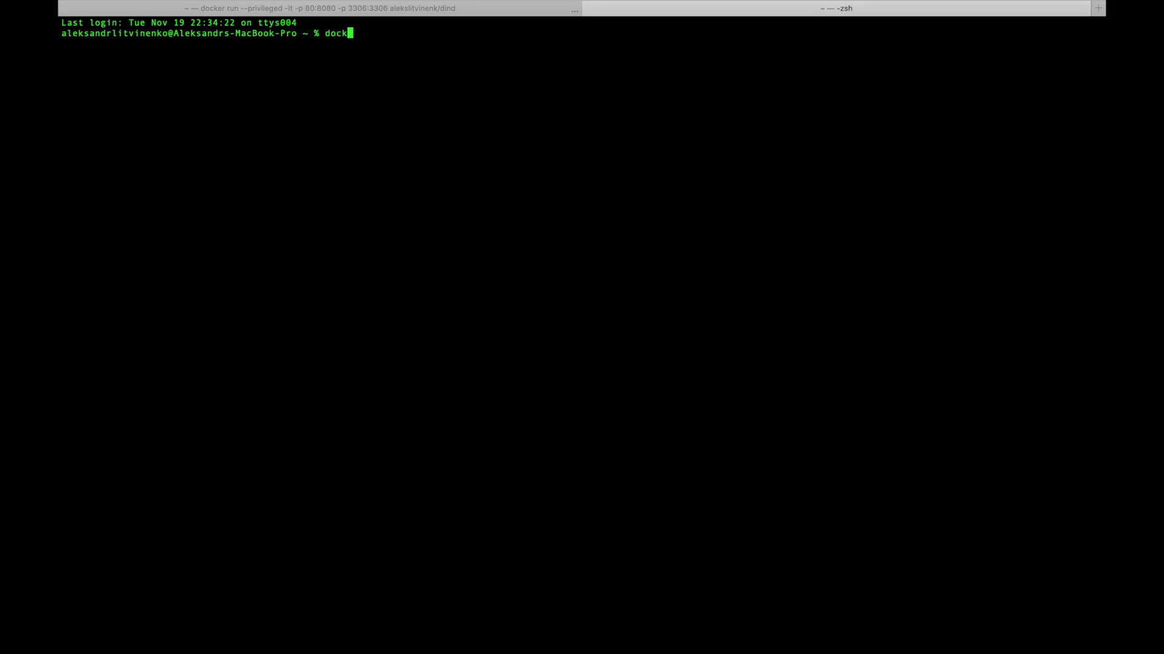
Step: List the host's containers with docker ps and run docker stop 62de7b2e0618 on the dind container
type("er ps")
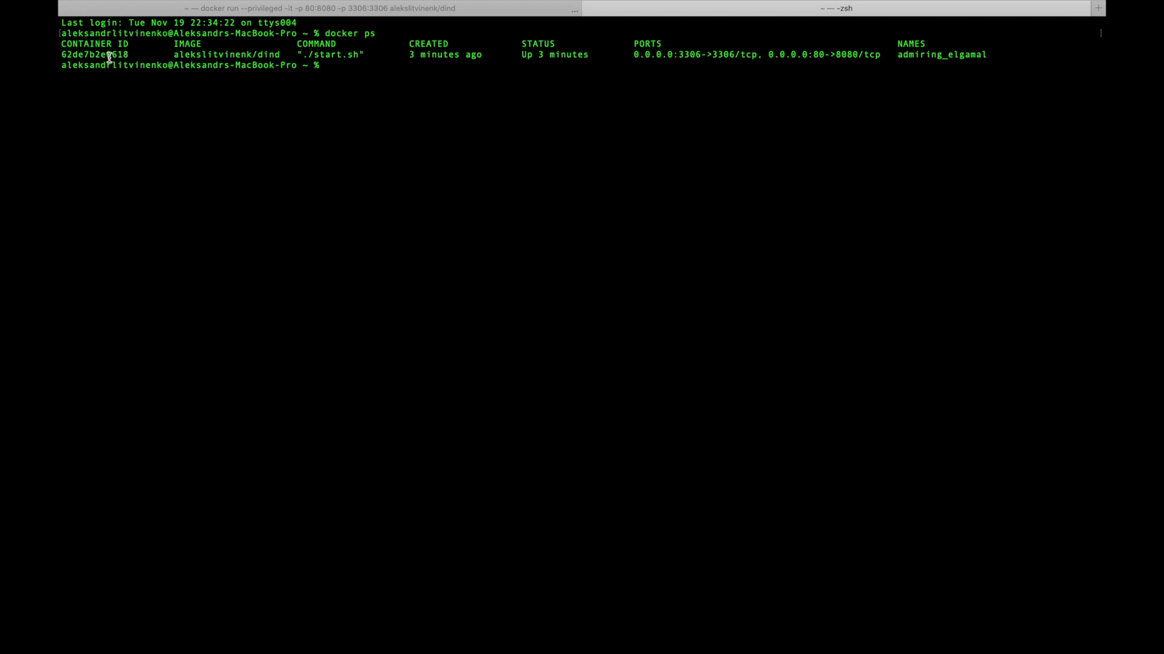
double_click(93, 54)
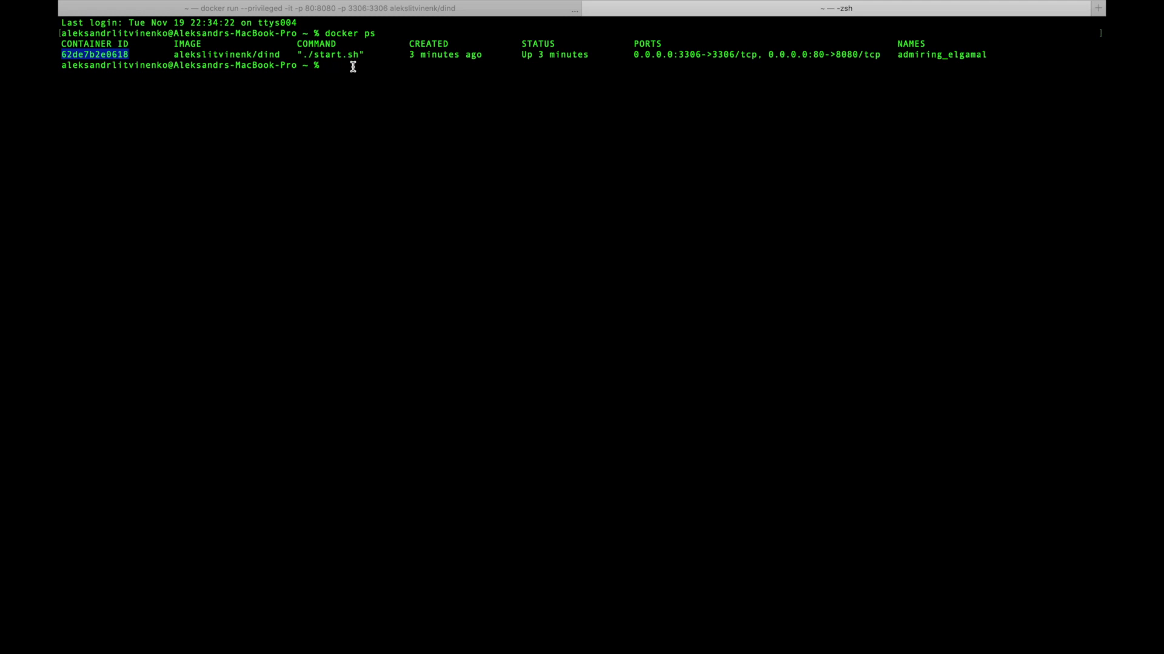
type("docker sto")
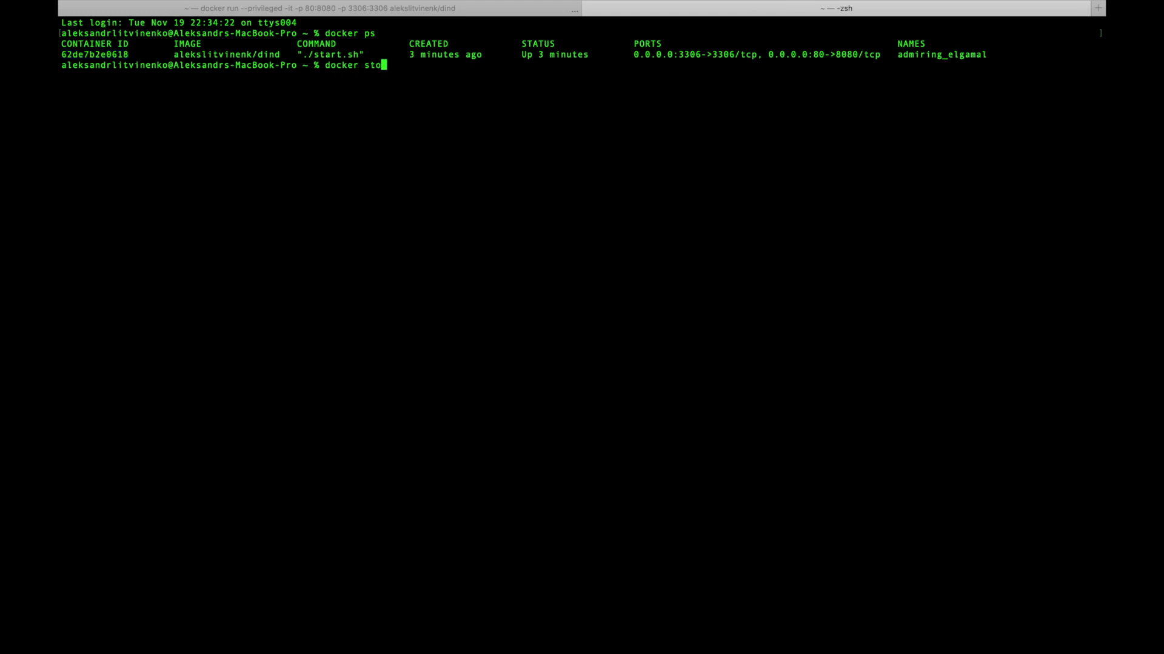
type("62de7b2e0618")
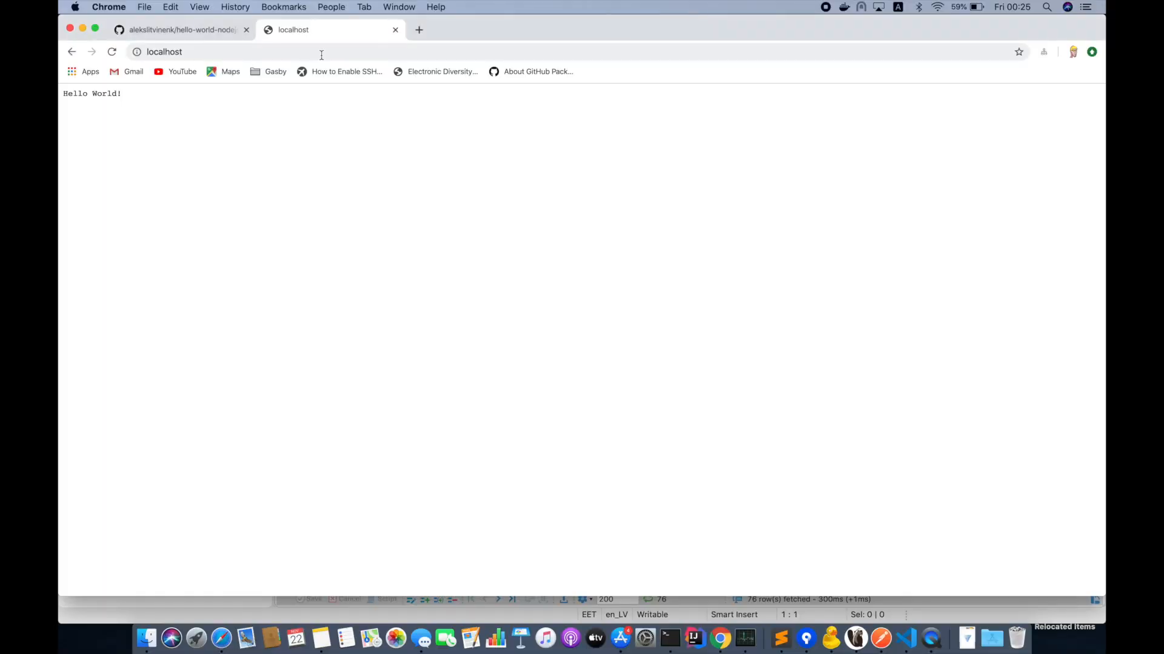
left_click(296, 51)
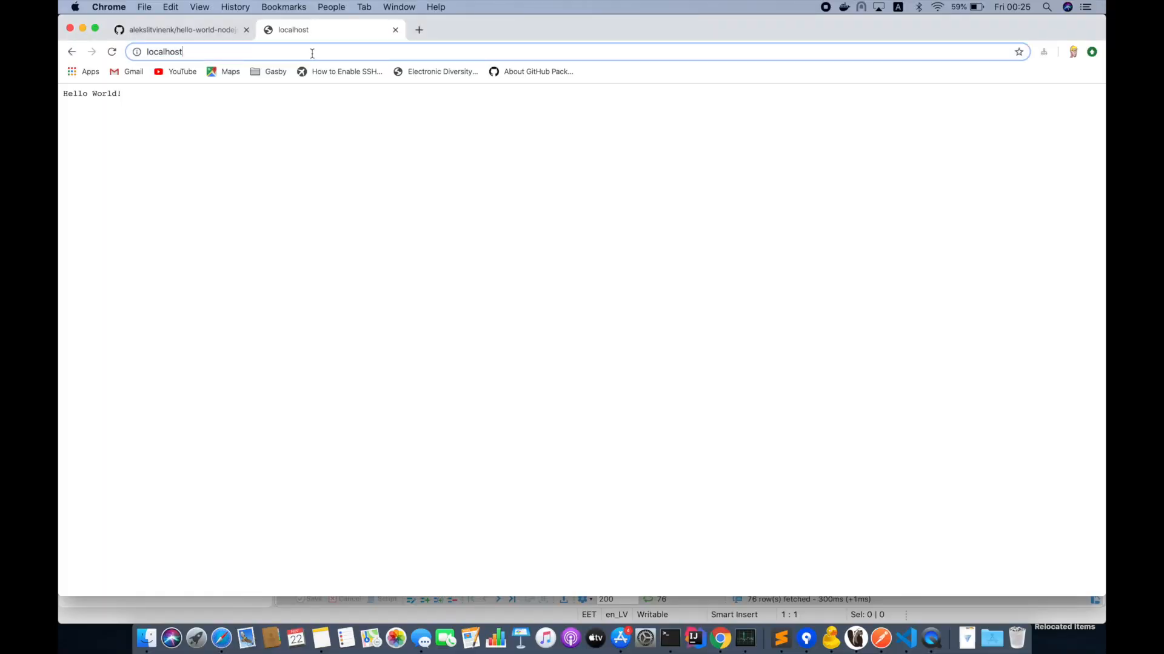